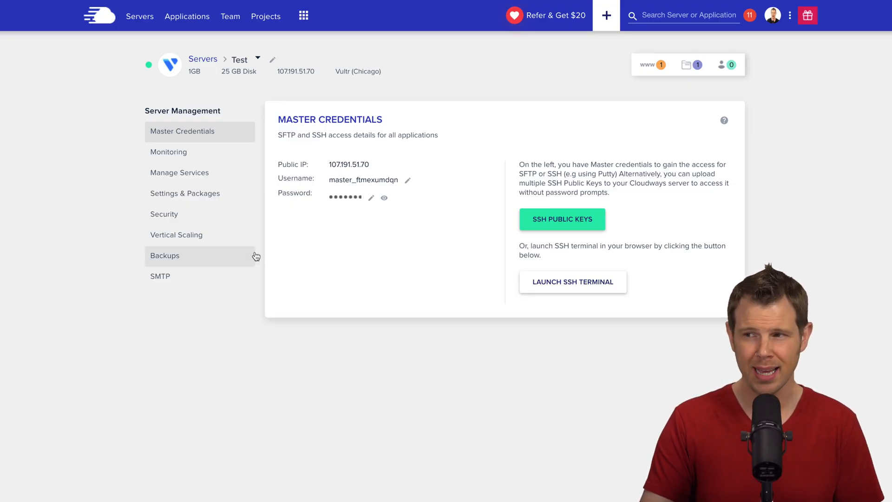
mouse_move(166, 264)
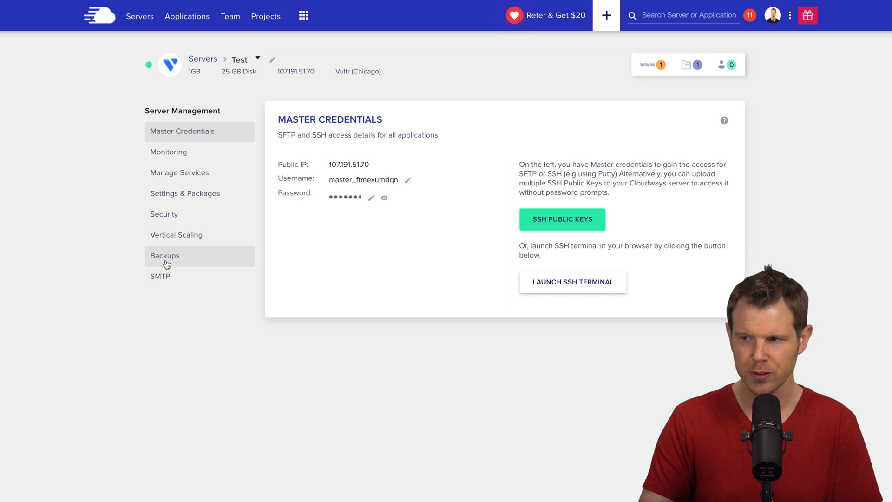
Show the Test server's backup settings: daily at 06:00 UTC, kept one week
click(165, 255)
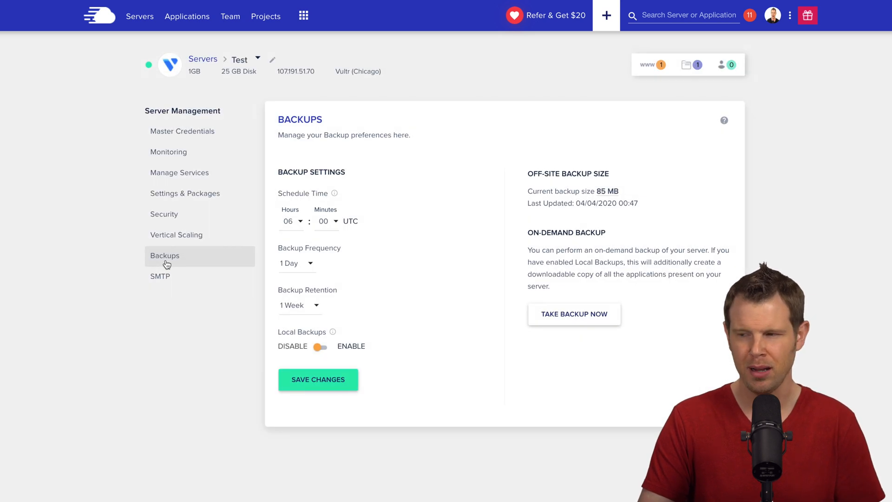
mouse_move(329, 261)
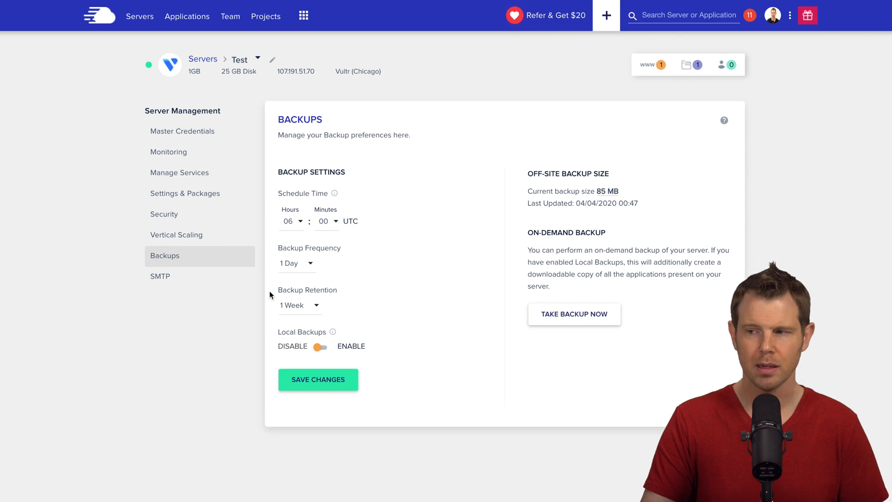
mouse_move(311, 319)
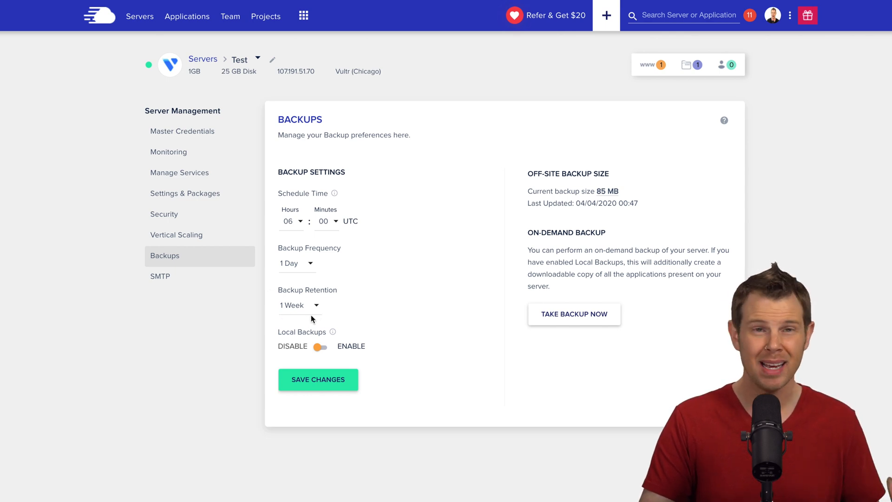
mouse_move(345, 334)
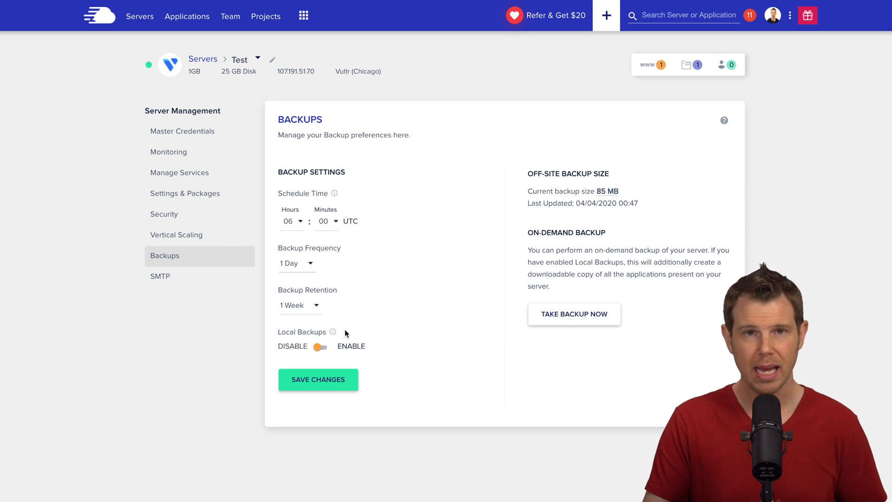
mouse_move(327, 343)
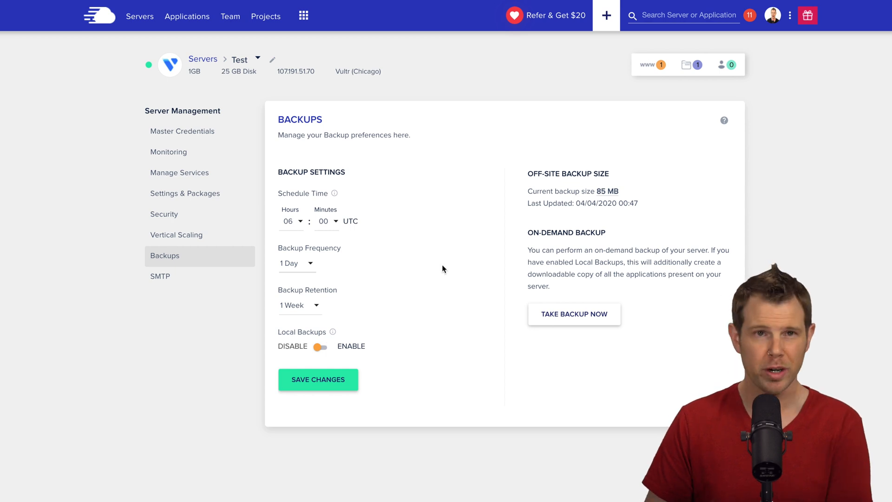
mouse_move(597, 314)
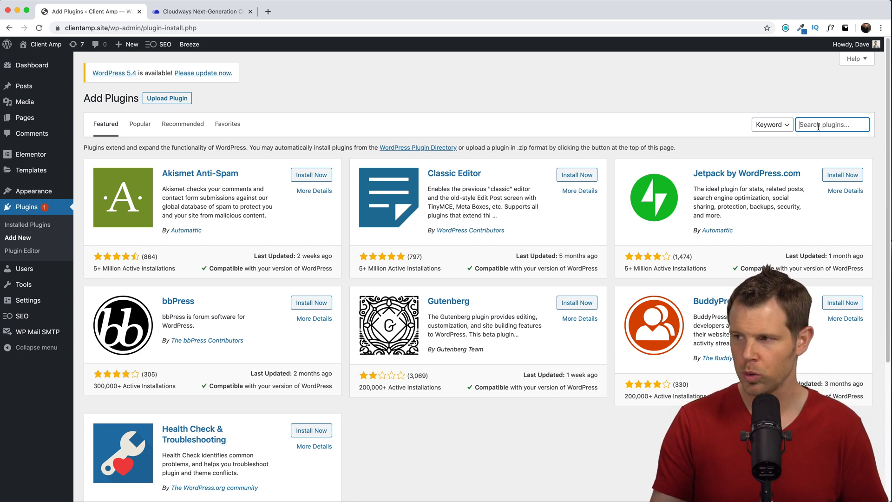
Search plugins for 'updraft', then install and activate UpdraftPlus WordPress Backup Plugin
text(updraft)
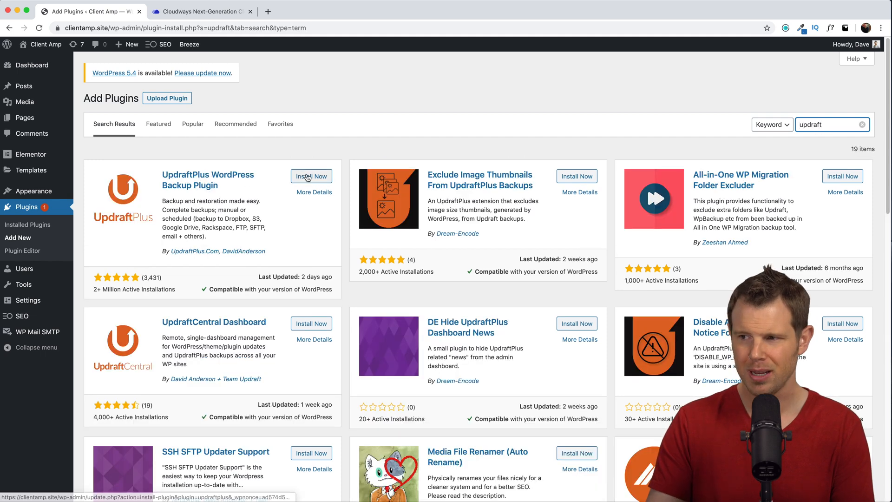
click(312, 176)
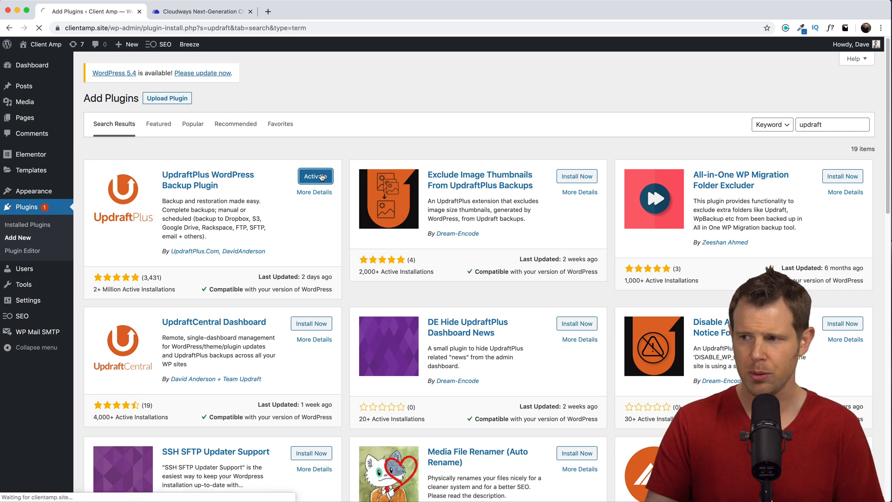
click(315, 176)
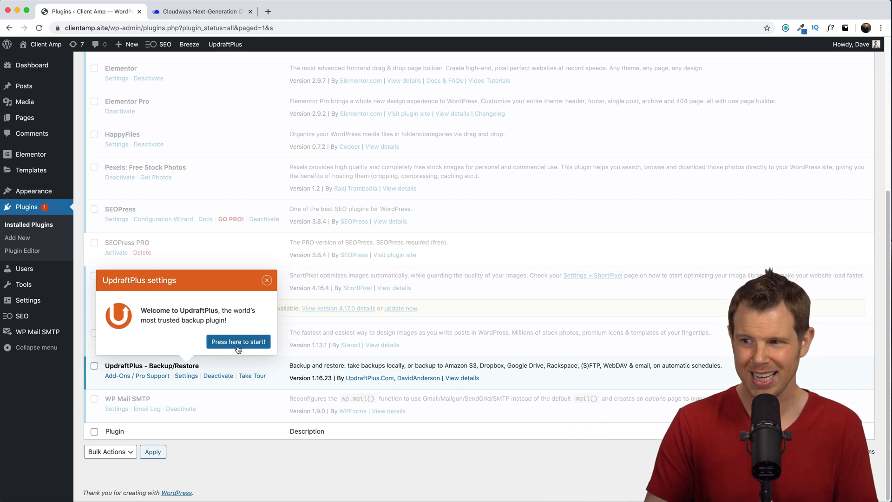
Go to UpdraftPlus Backup/Restore, preview Backup Now options, then dismiss the tip and dialog
click(237, 341)
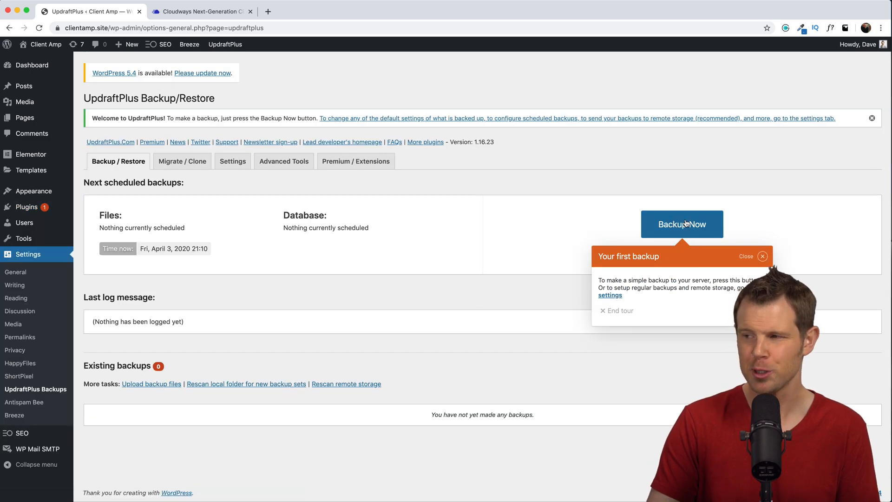
click(682, 223)
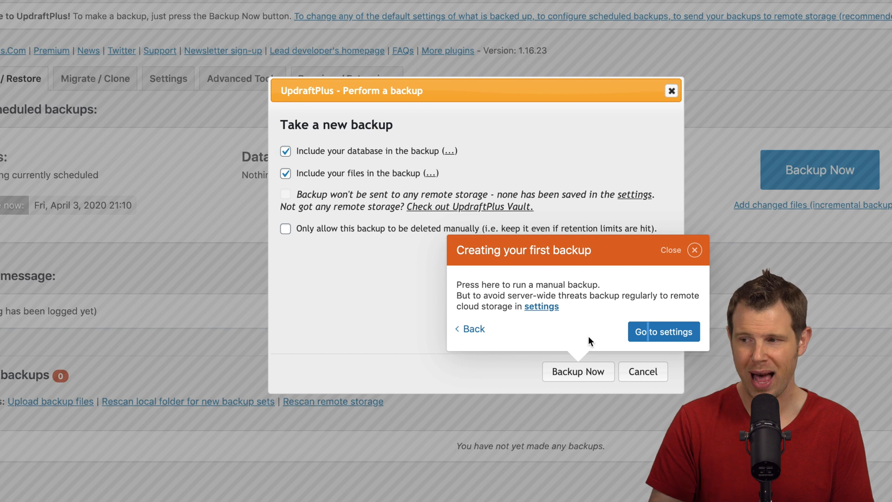
mouse_move(585, 352)
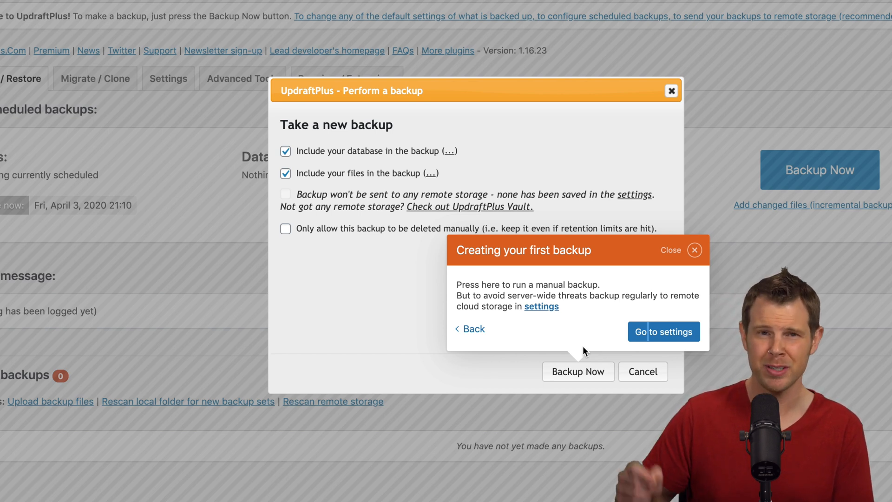
click(695, 250)
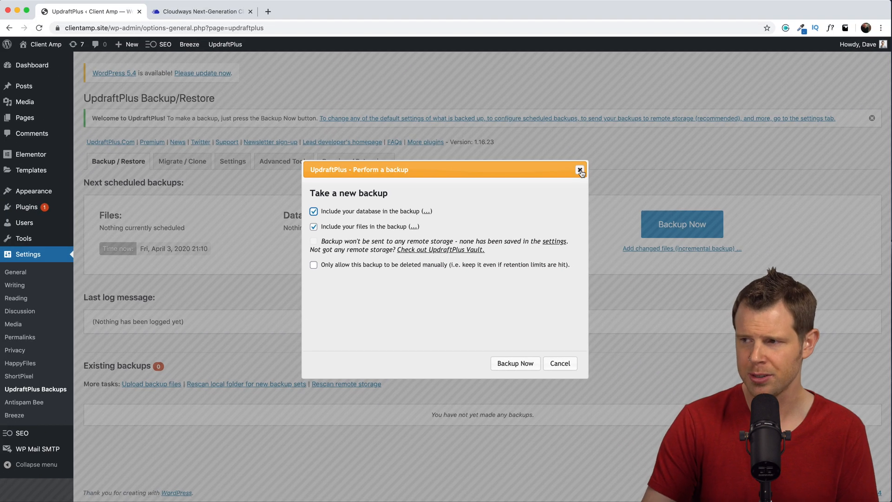
click(580, 170)
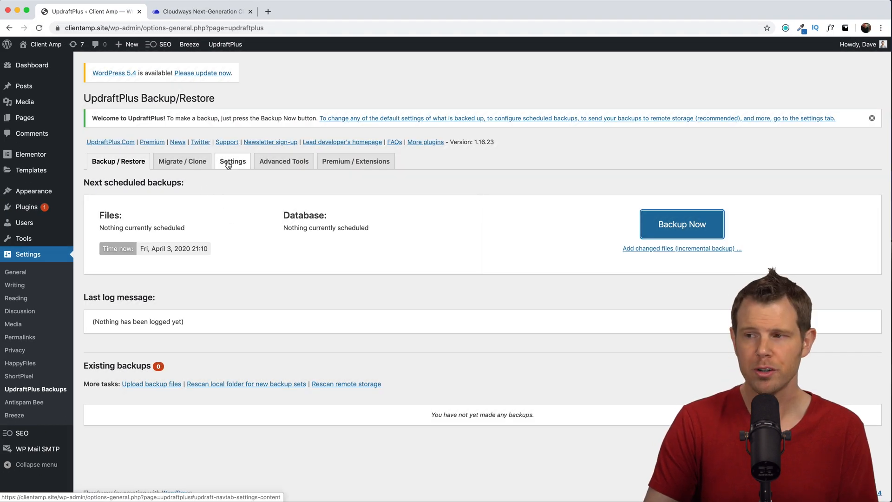
On the UpdraftPlus Settings tab, select Dropbox as remote storage and scroll to Save Changes
click(233, 161)
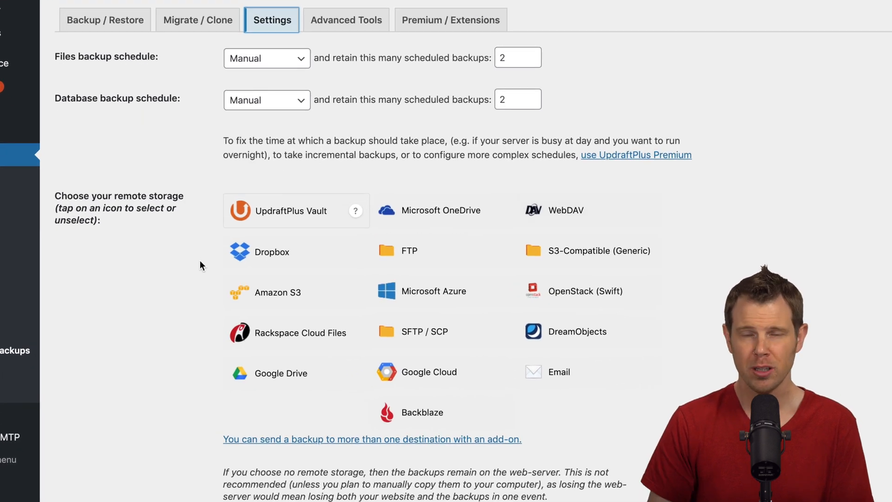
mouse_move(271, 220)
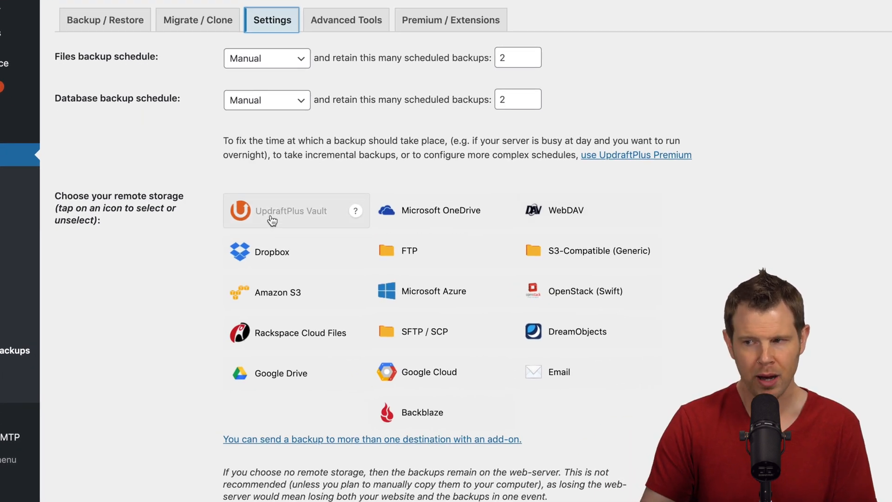
mouse_move(329, 215)
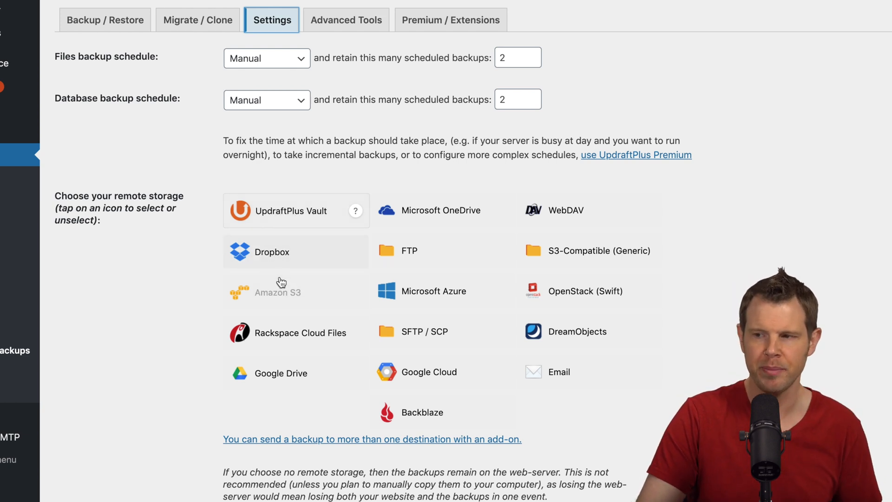
mouse_move(282, 368)
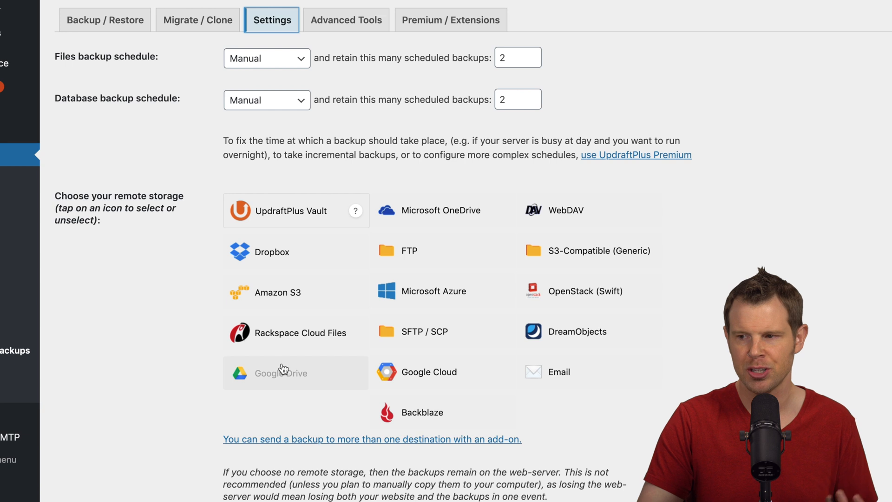
mouse_move(283, 364)
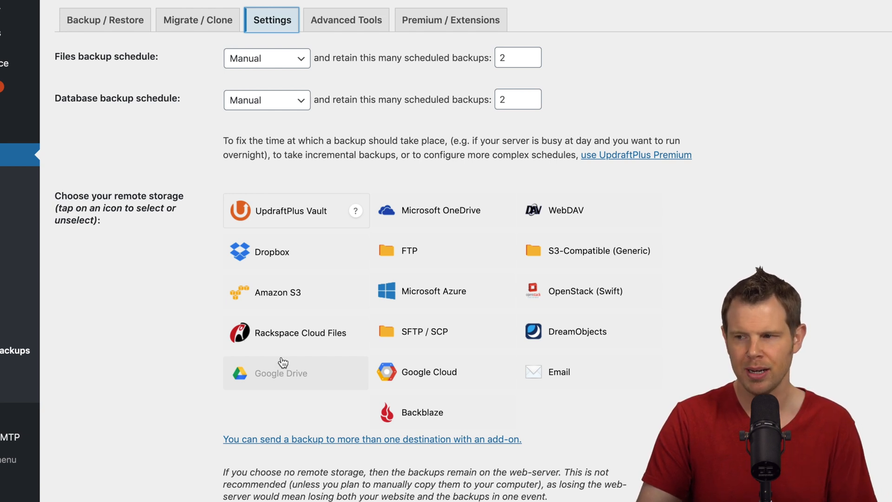
click(271, 251)
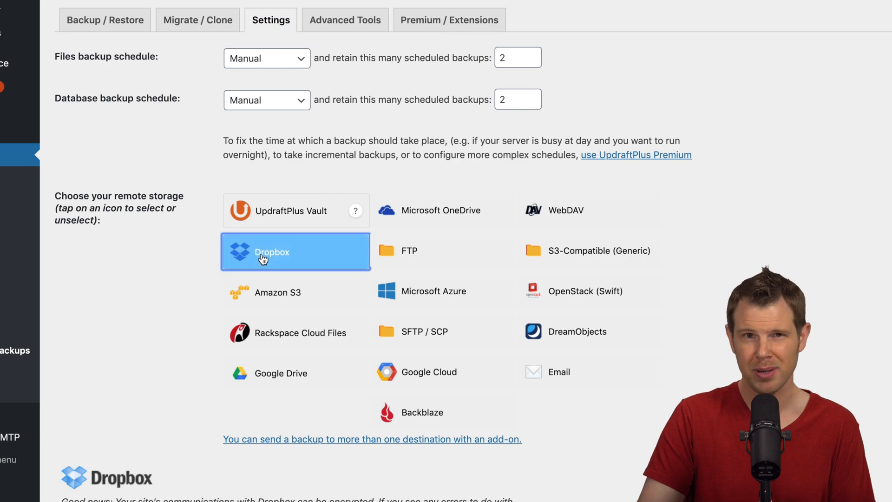
scroll(down, 3)
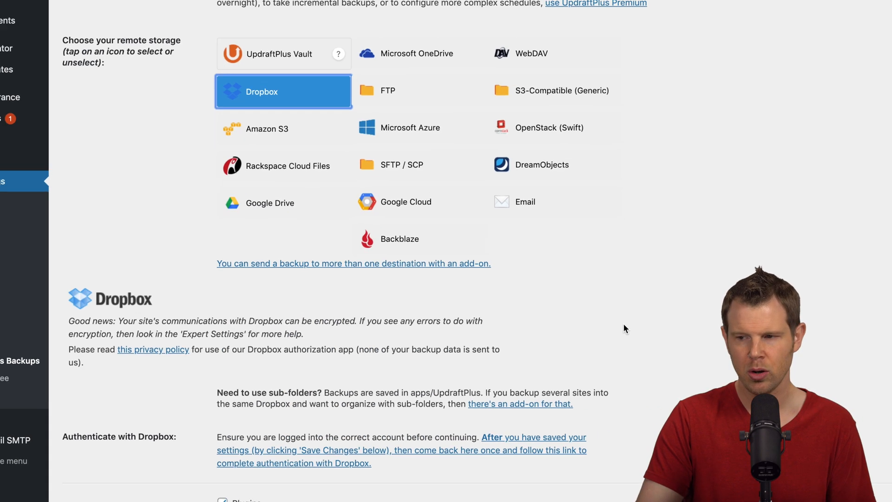
scroll(down, 3)
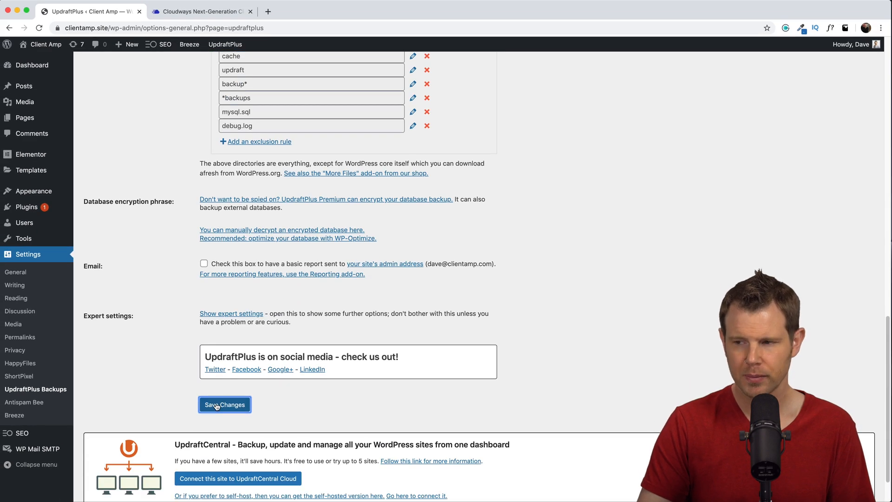
Save the UpdraftPlus settings and authorize access to the Dropbox account
click(224, 404)
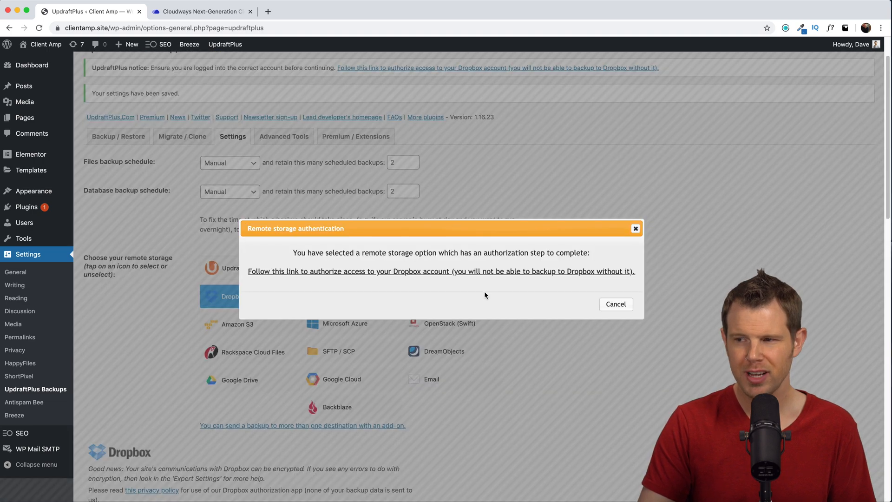
mouse_move(567, 296)
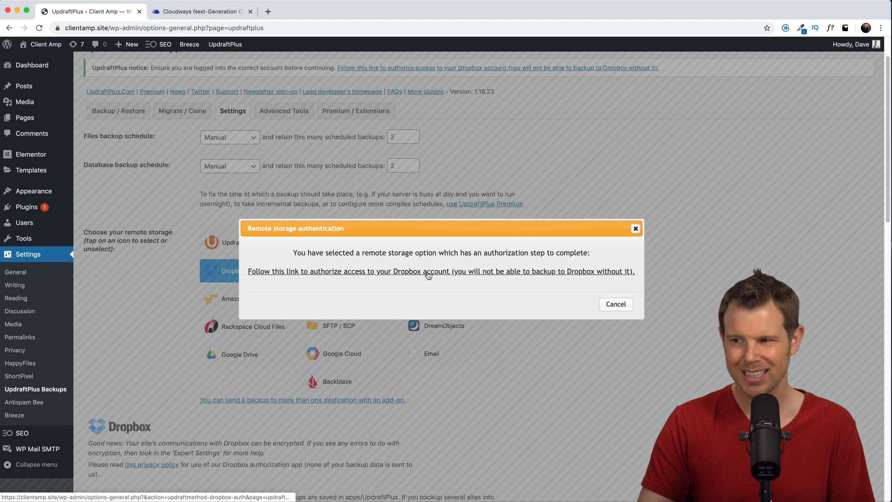
click(441, 271)
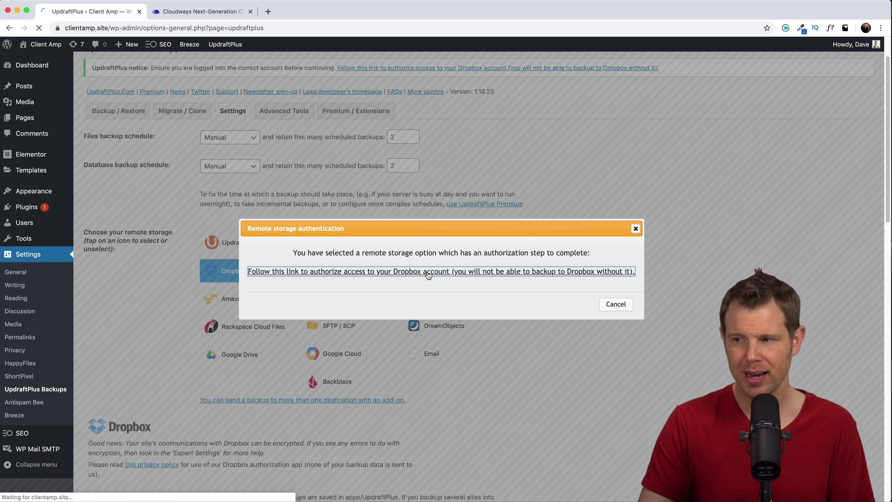
click(440, 271)
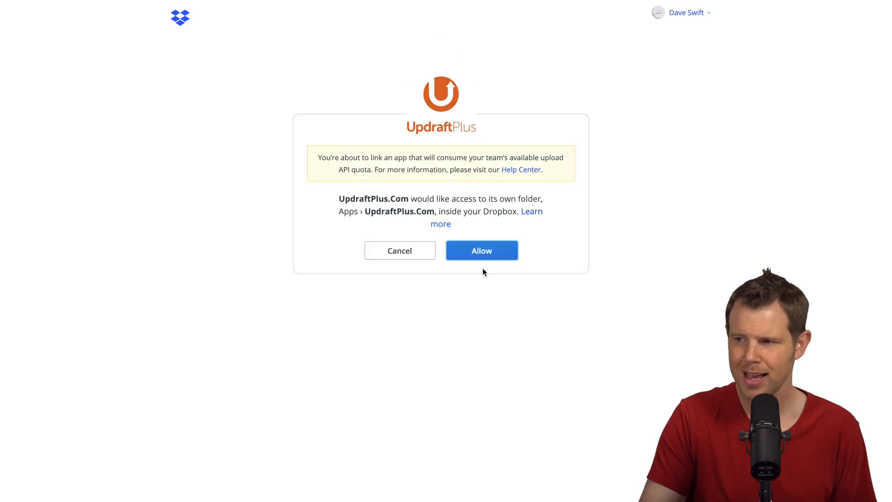
click(481, 250)
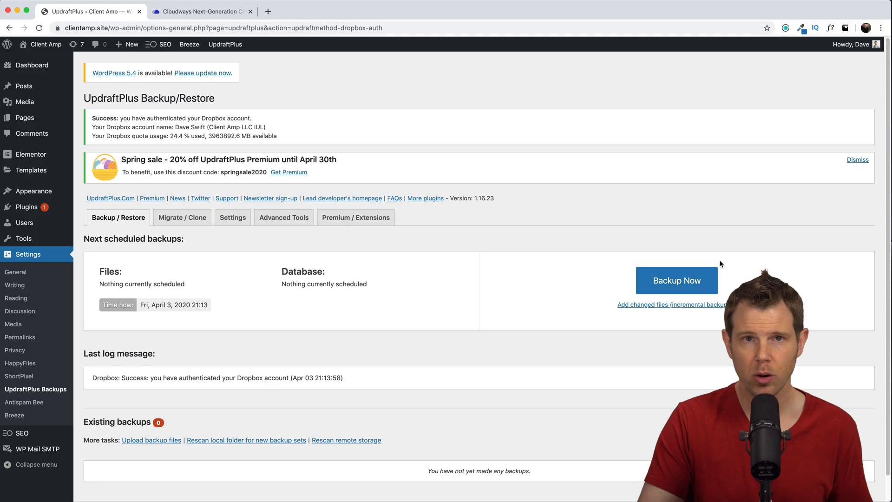
Run a manual backup of database and files, then close the finished message
click(676, 280)
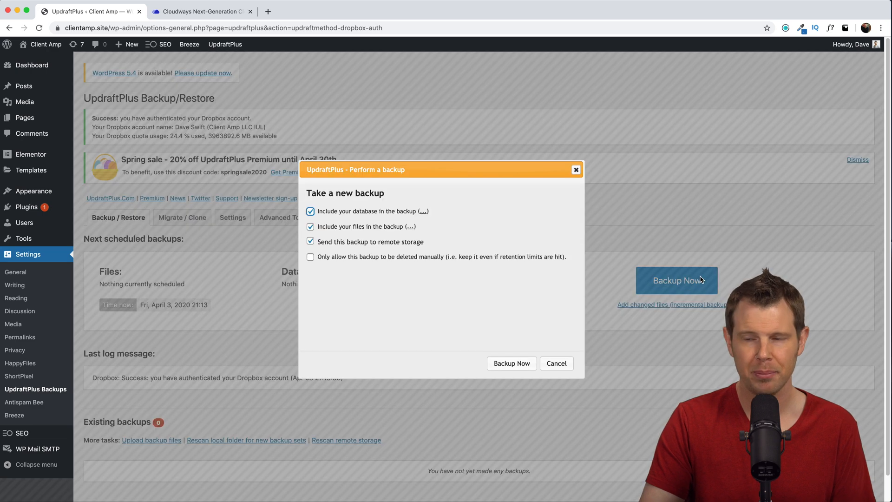
click(510, 363)
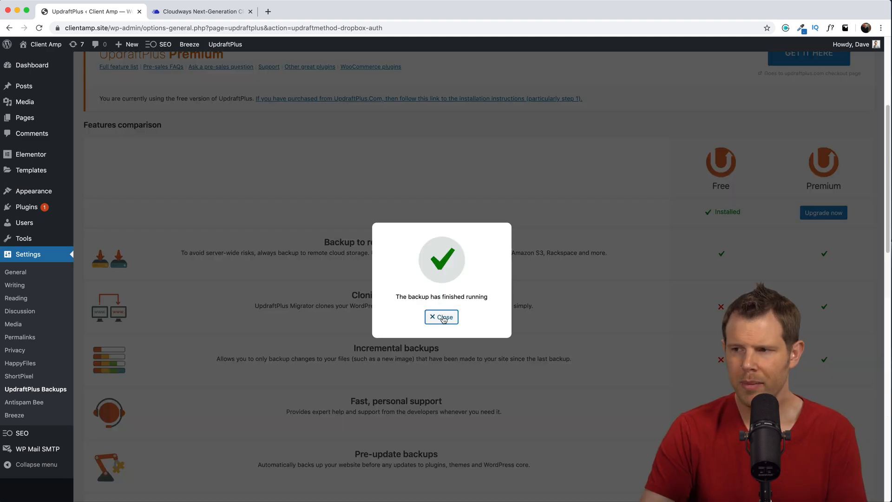
click(441, 317)
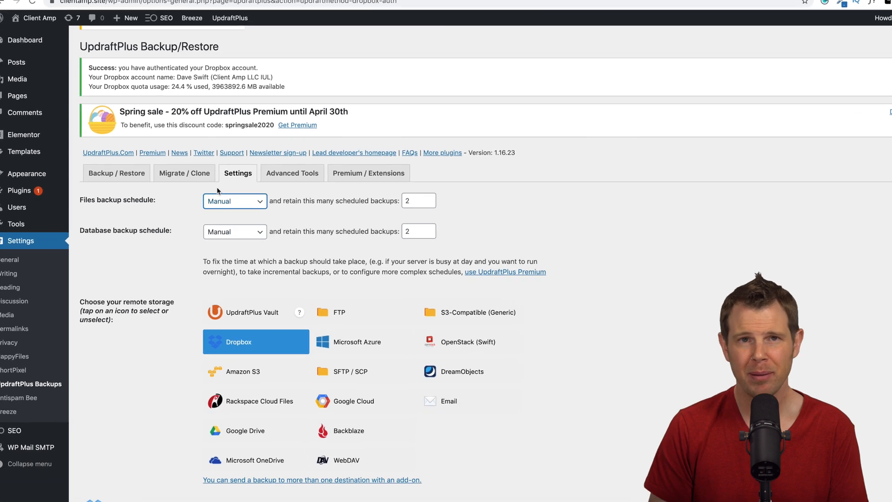
scroll(down, 3)
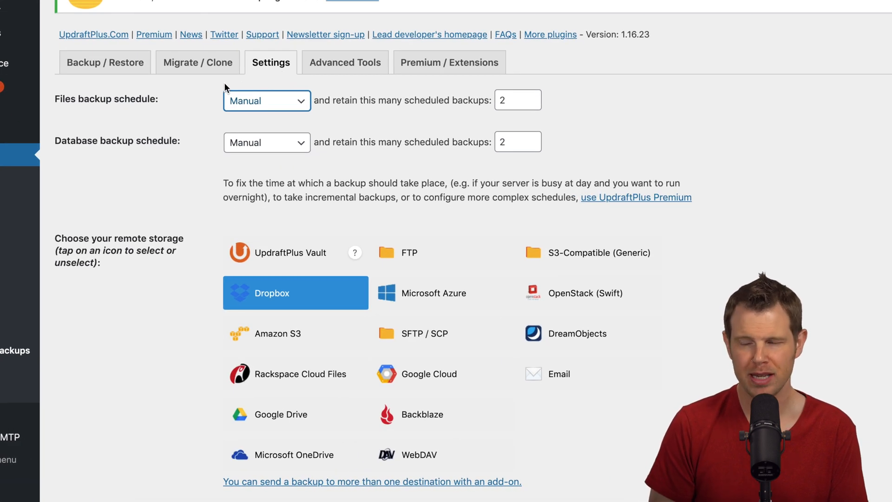
mouse_move(48, 165)
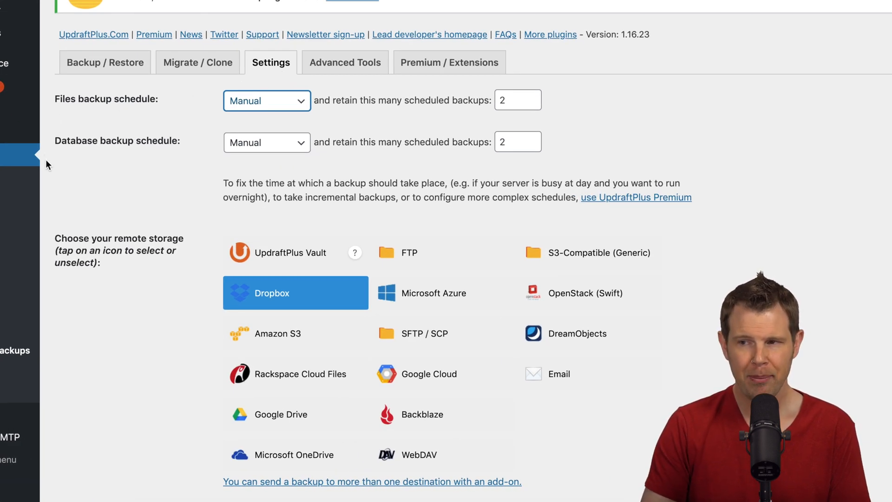
click(266, 101)
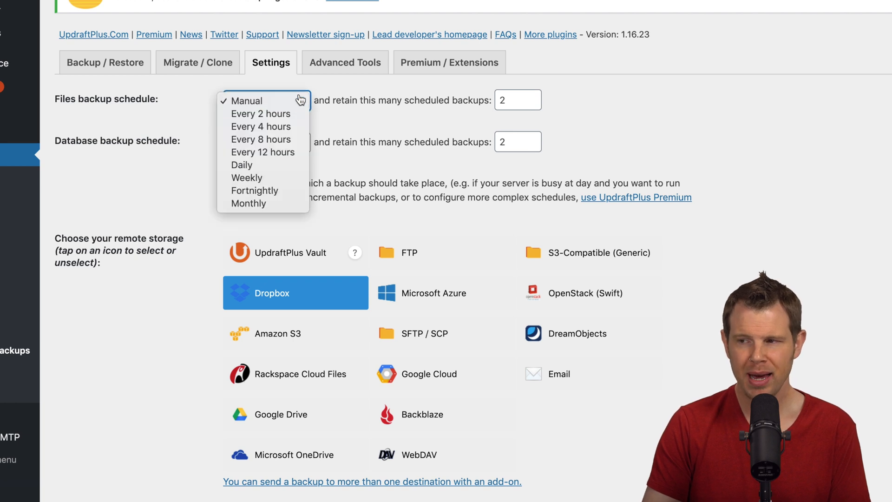
mouse_move(429, 108)
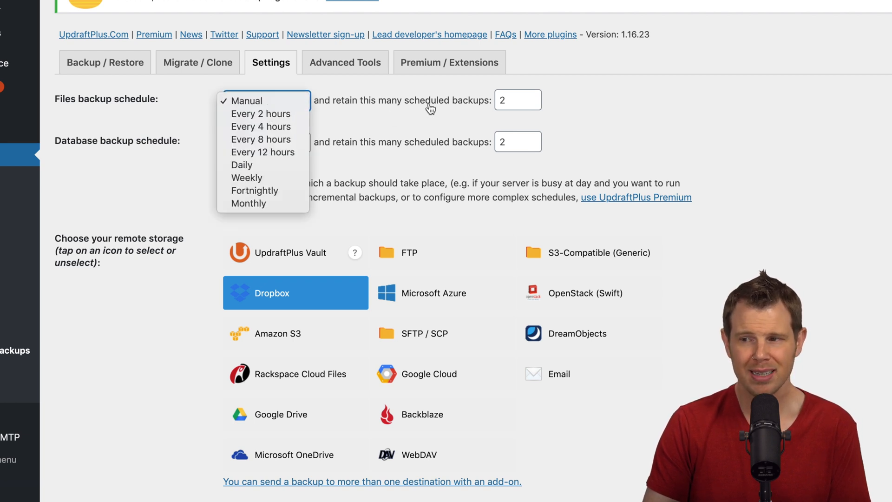
click(246, 101)
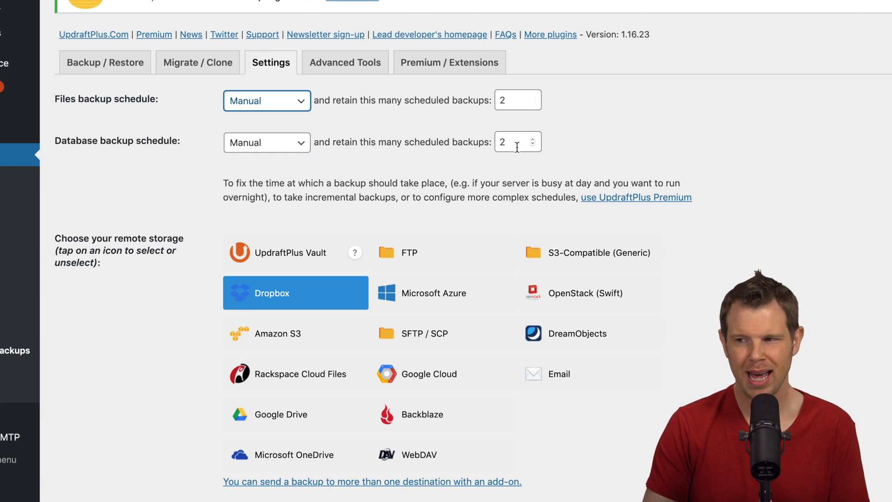
scroll(up, 3)
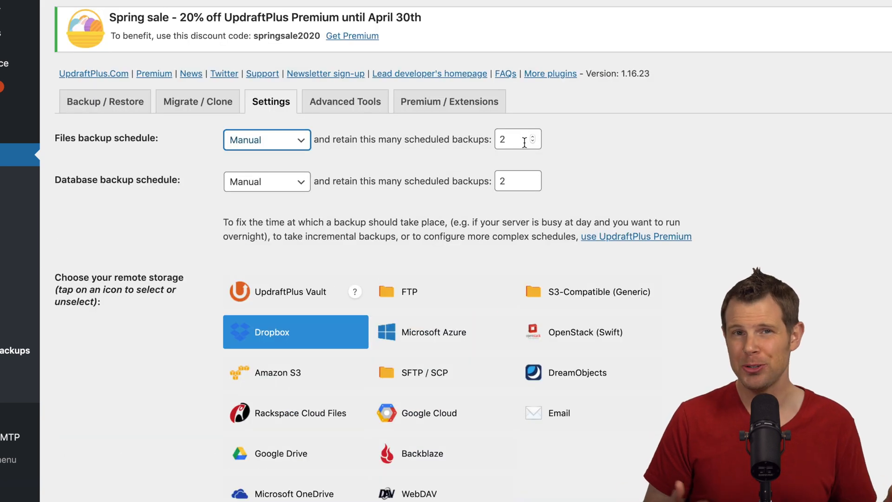
scroll(up, 3)
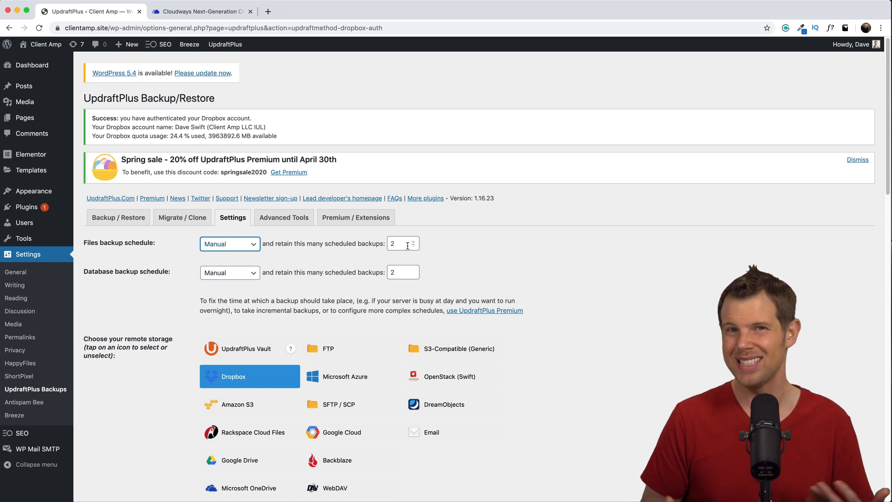
mouse_move(253, 252)
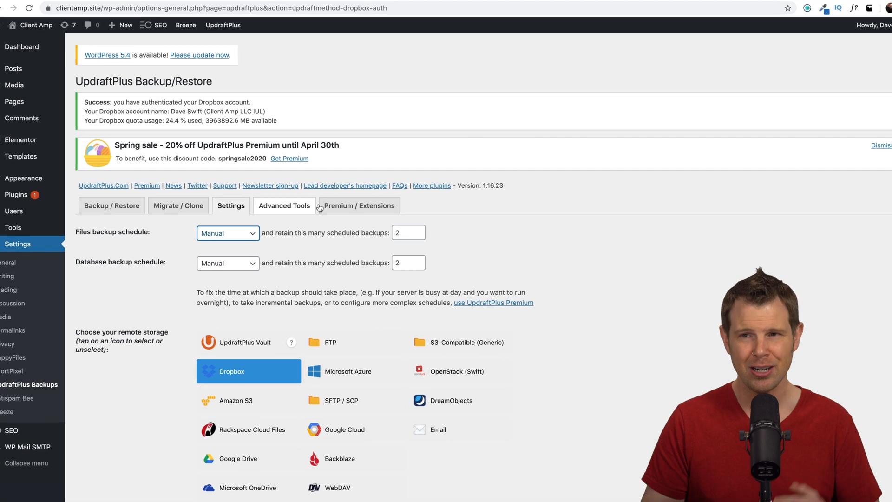
Browse the Premium / Extensions comparison, highlighting Incremental backups and Pre-update backups
click(358, 205)
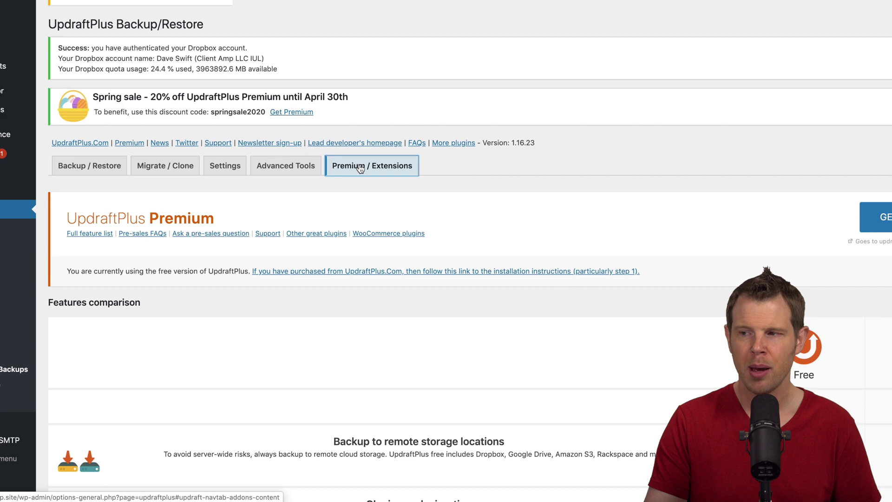
scroll(down, 3)
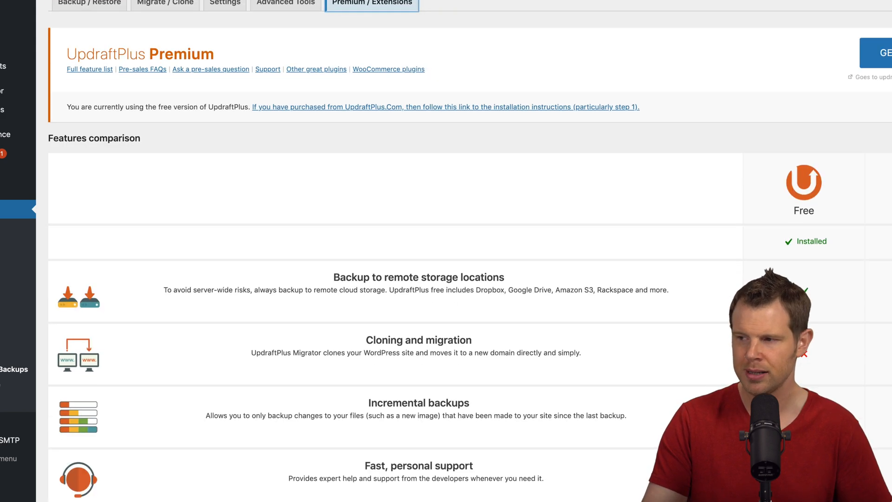
mouse_move(358, 399)
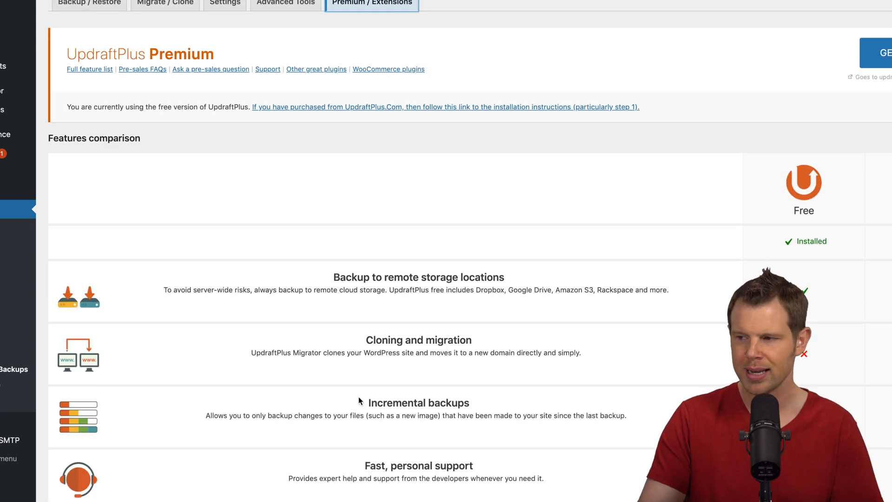
double_click(418, 402)
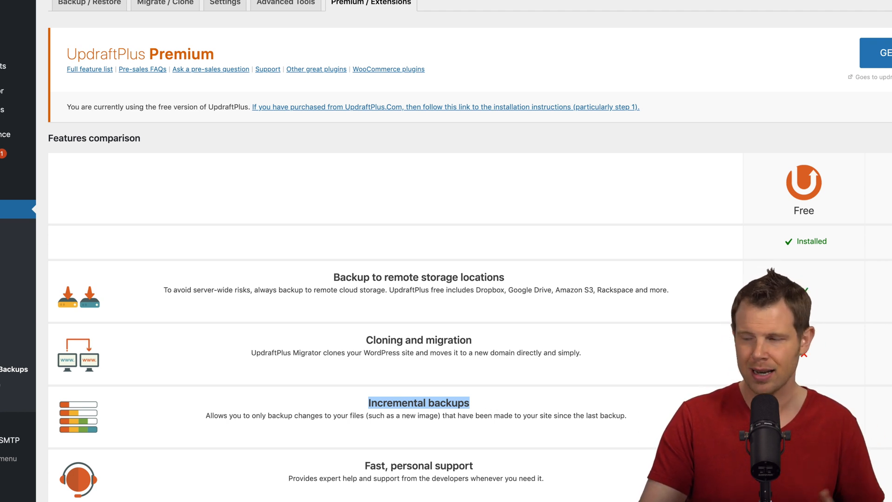
scroll(down, 3)
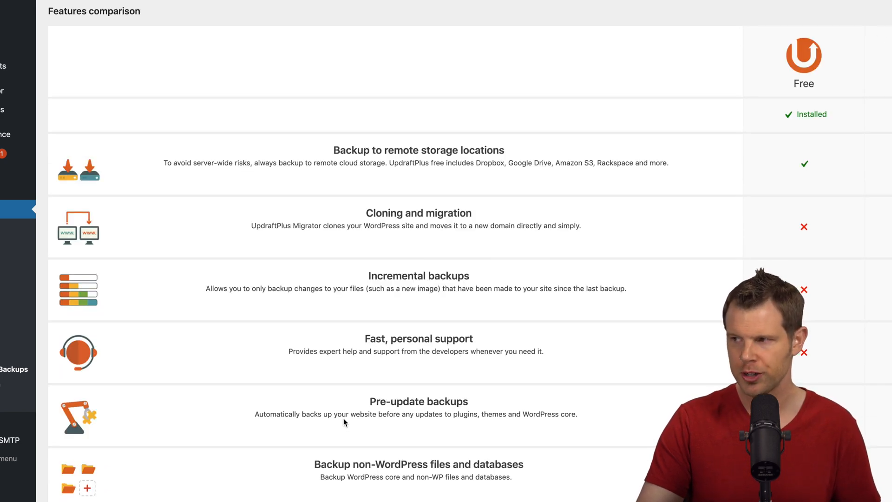
double_click(418, 401)
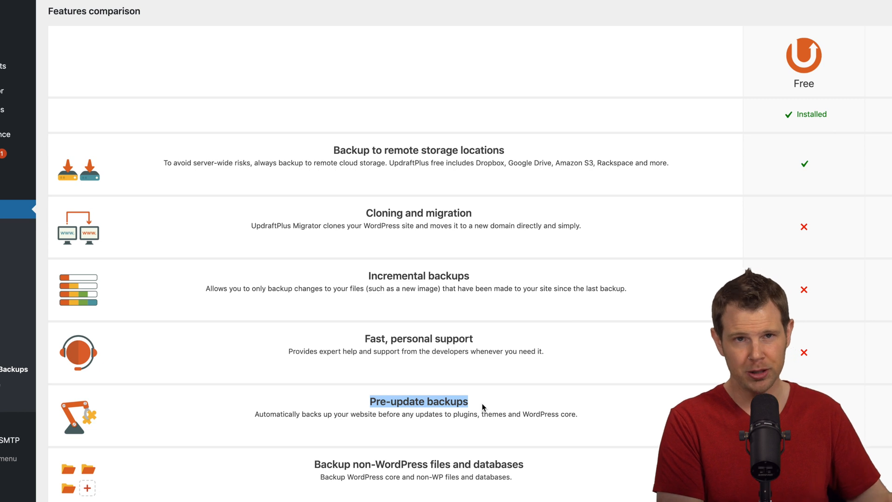
scroll(down, 3)
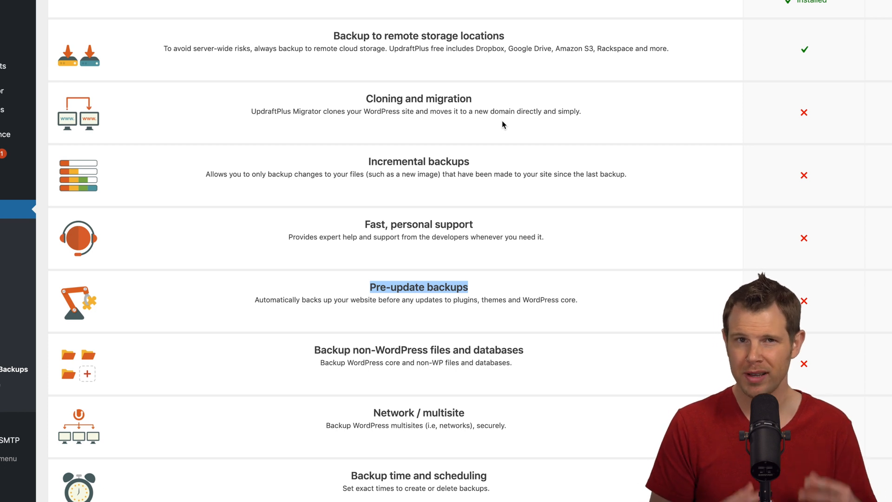
scroll(up, 3)
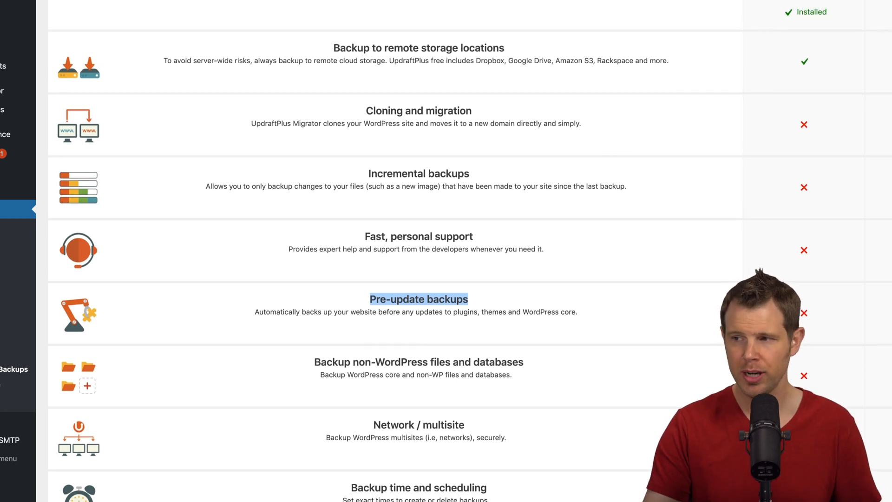
scroll(up, 3)
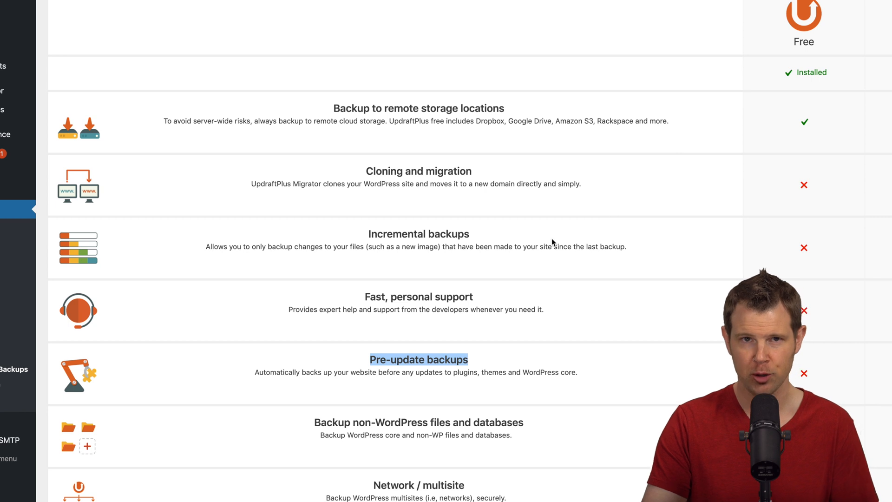
scroll(up, 3)
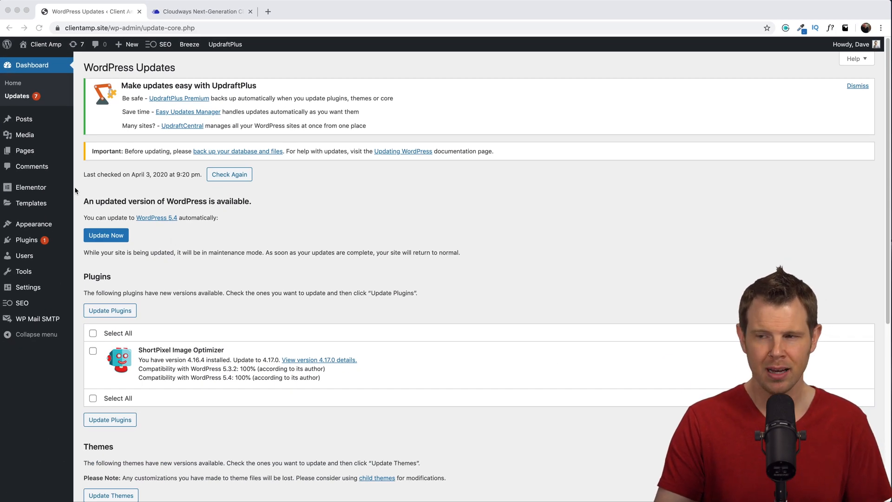
scroll(down, 3)
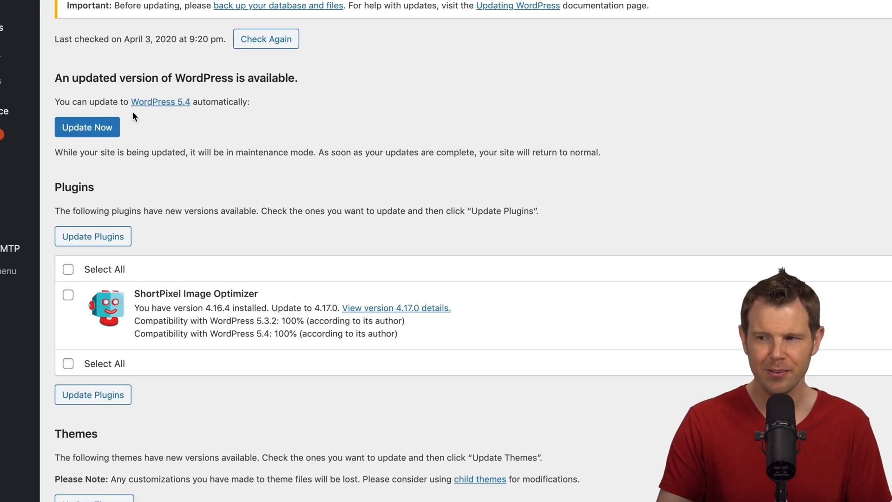
mouse_move(188, 165)
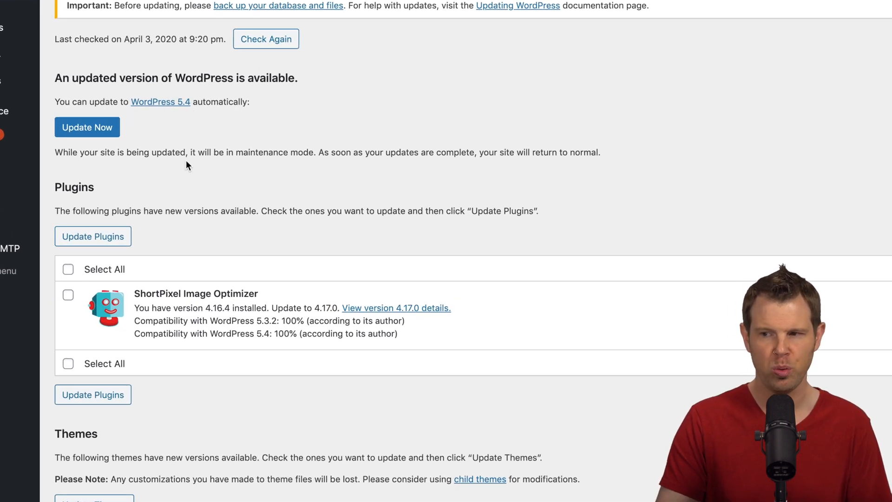
mouse_move(231, 259)
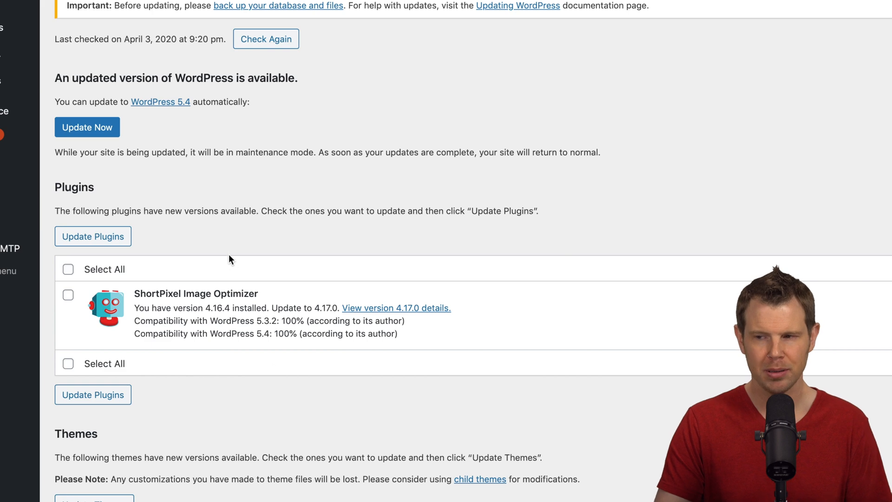
scroll(down, 3)
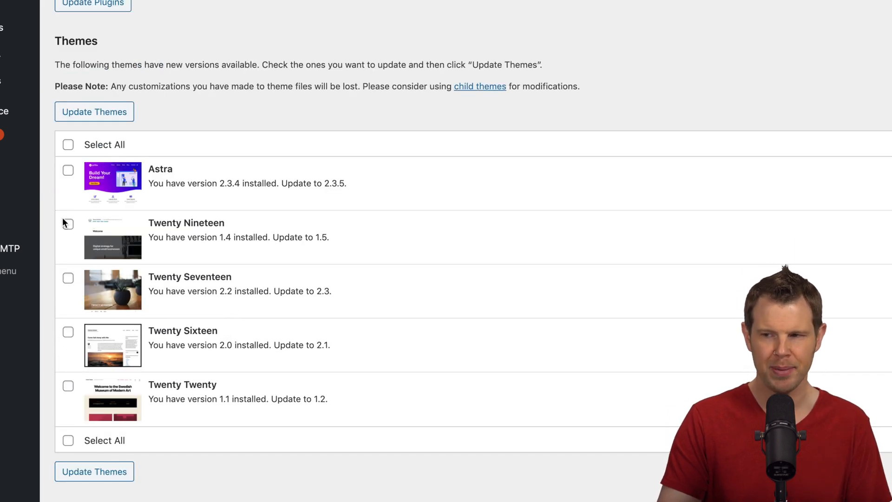
mouse_move(23, 213)
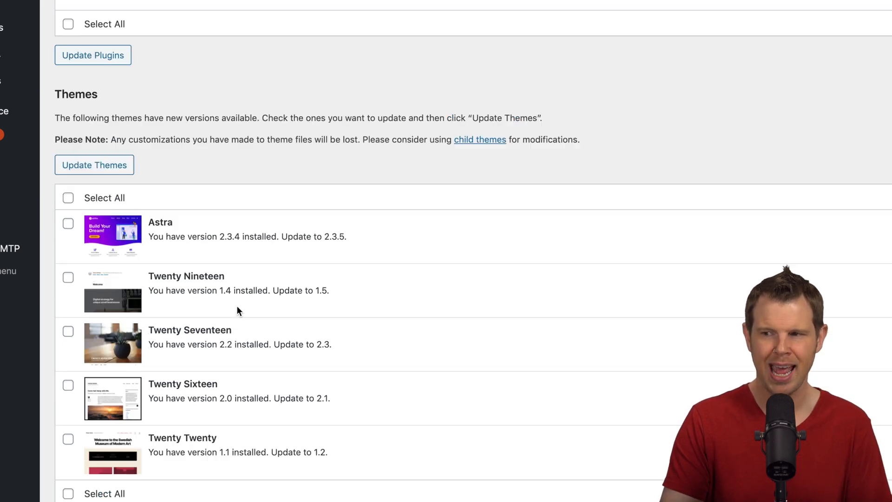
scroll(up, 3)
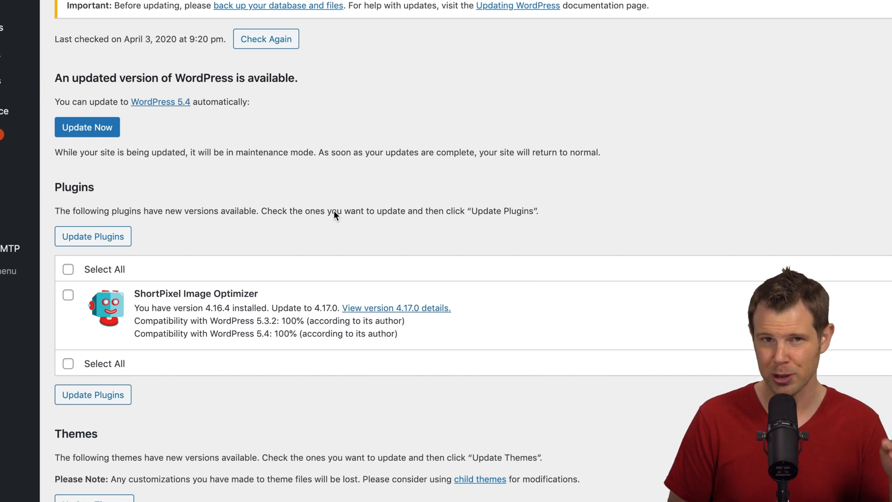
mouse_move(349, 322)
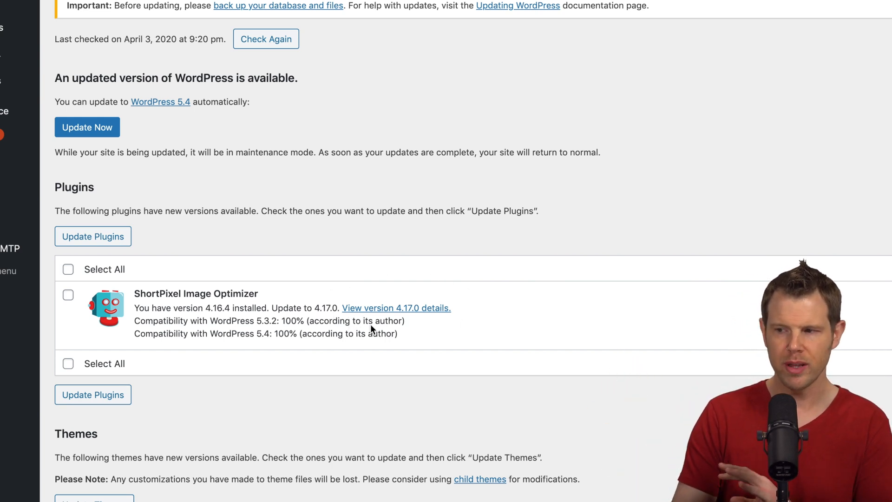
mouse_move(396, 322)
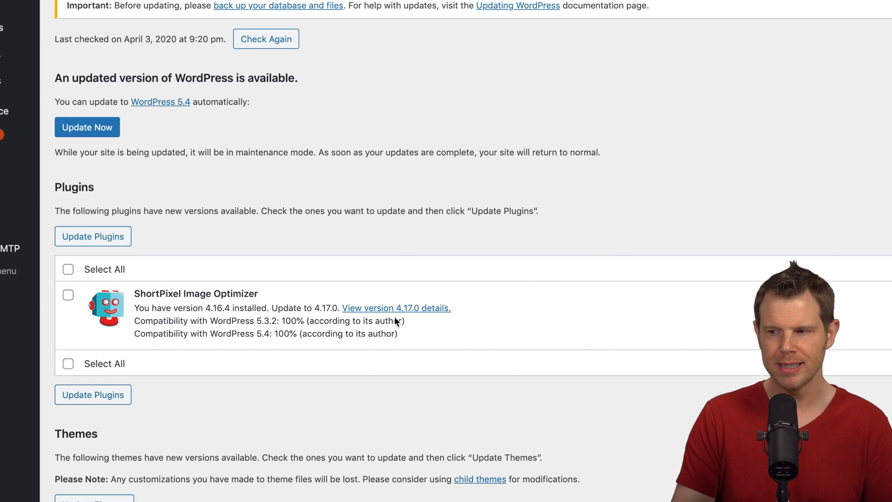
mouse_move(422, 319)
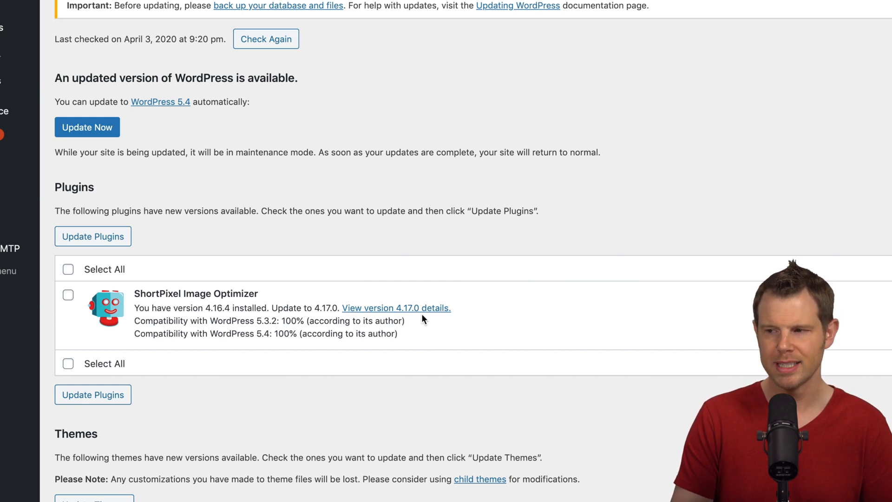
mouse_move(400, 321)
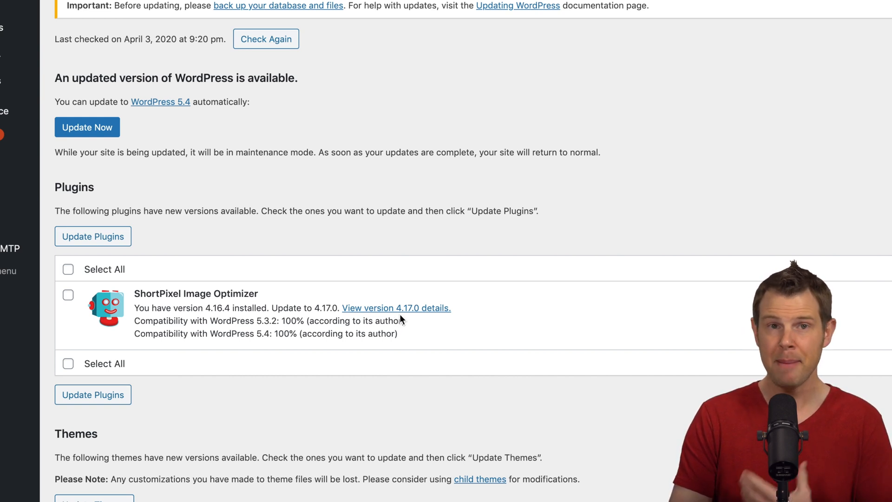
mouse_move(407, 319)
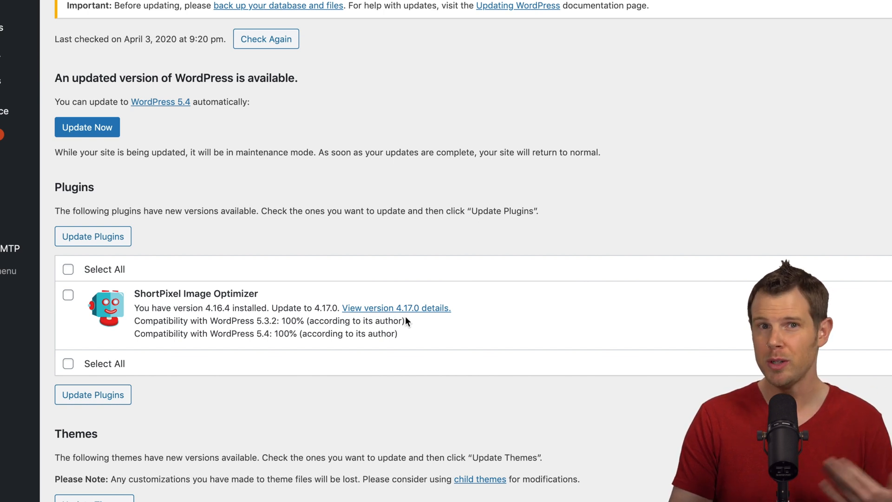
mouse_move(409, 318)
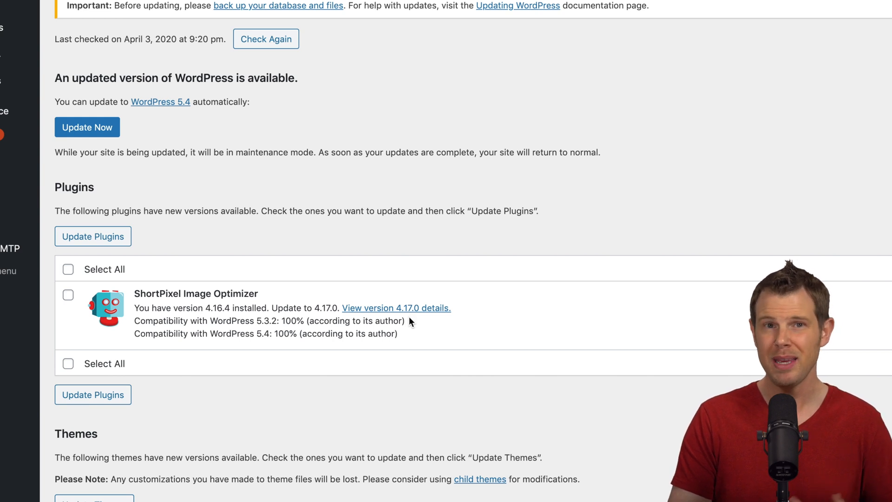
mouse_move(419, 318)
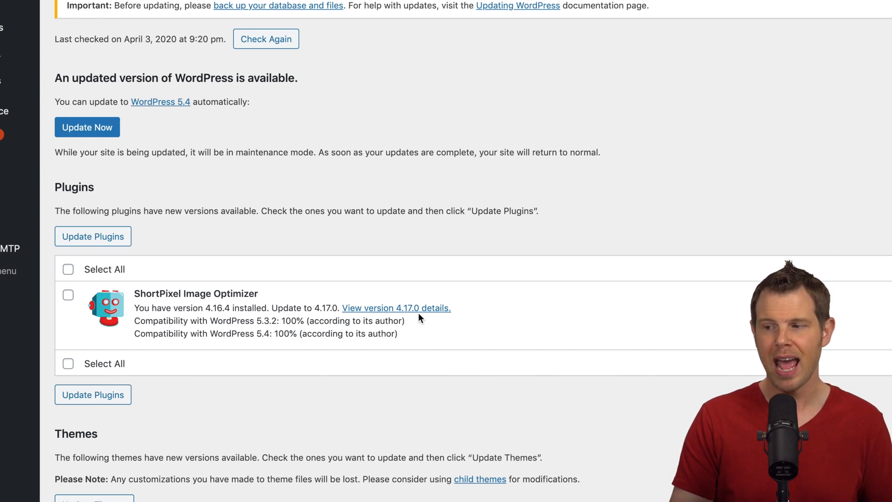
mouse_move(415, 335)
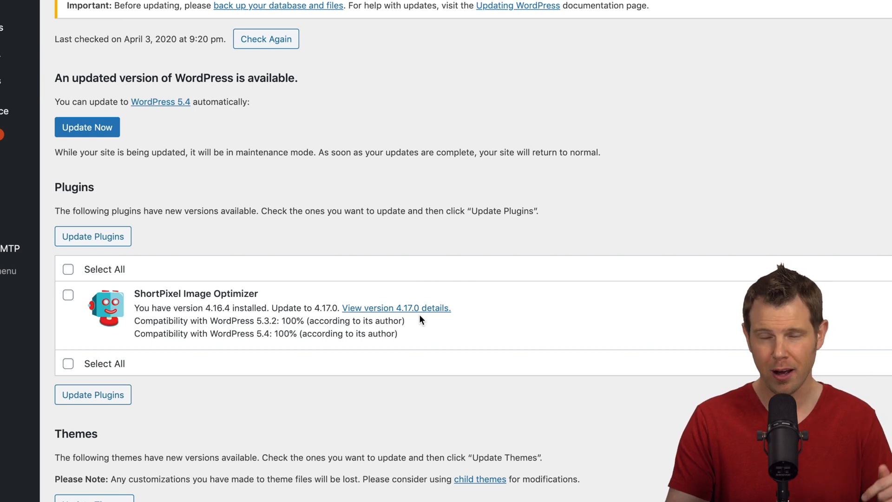
mouse_move(415, 317)
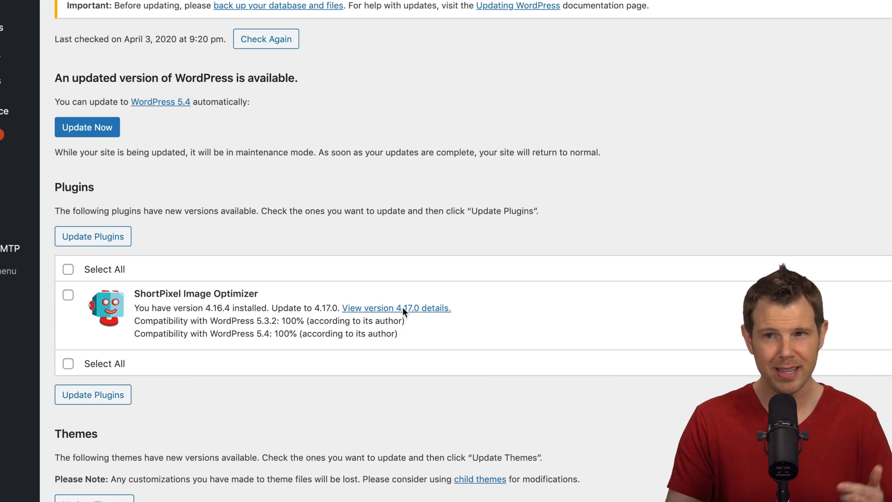
Scroll through the changelog in the ShortPixel Image Optimizer 4.17.0 details
click(395, 308)
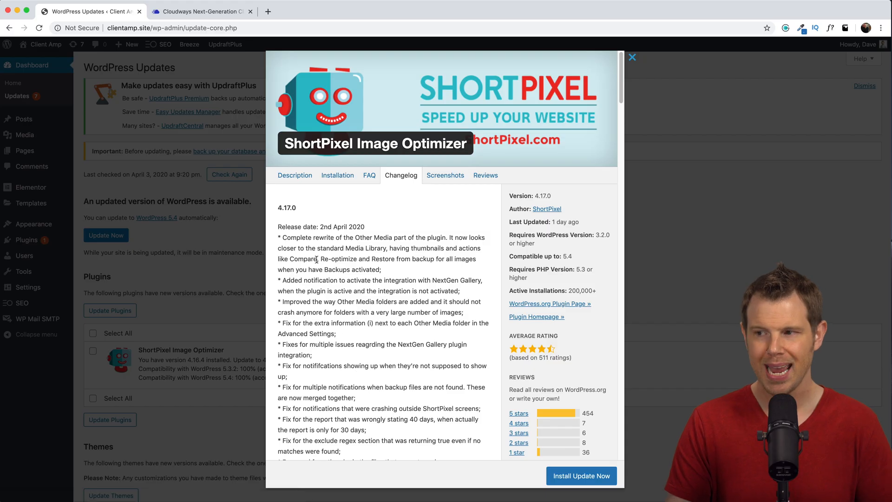
scroll(down, 3)
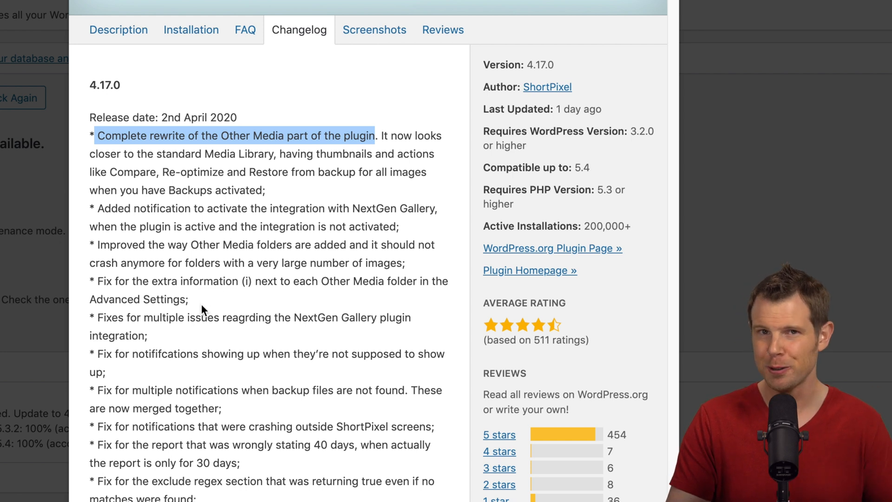
mouse_move(88, 294)
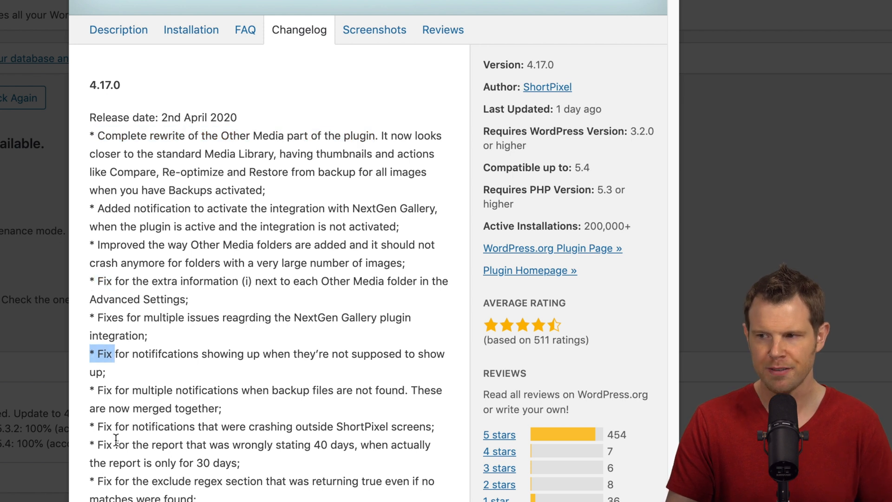
scroll(down, 3)
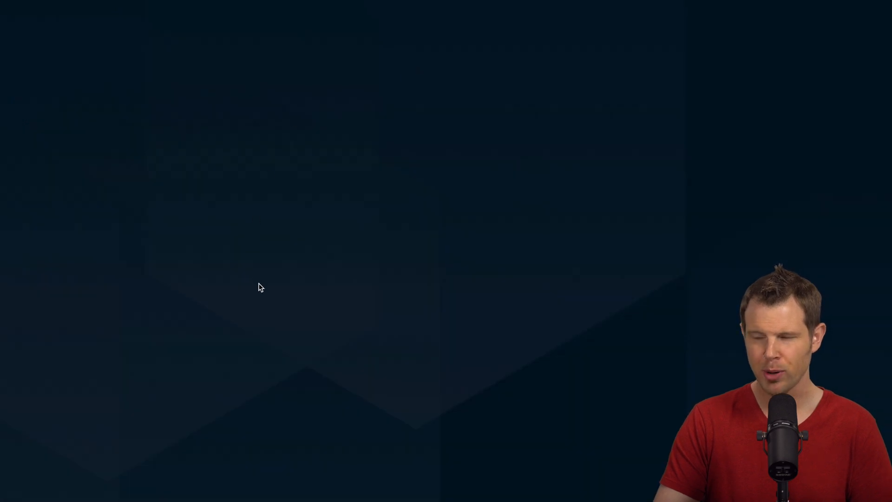
mouse_move(467, 231)
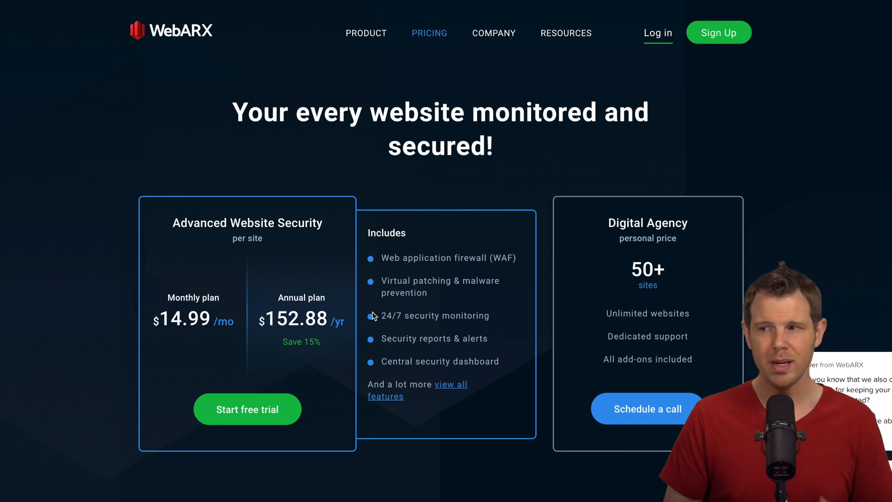
mouse_move(407, 269)
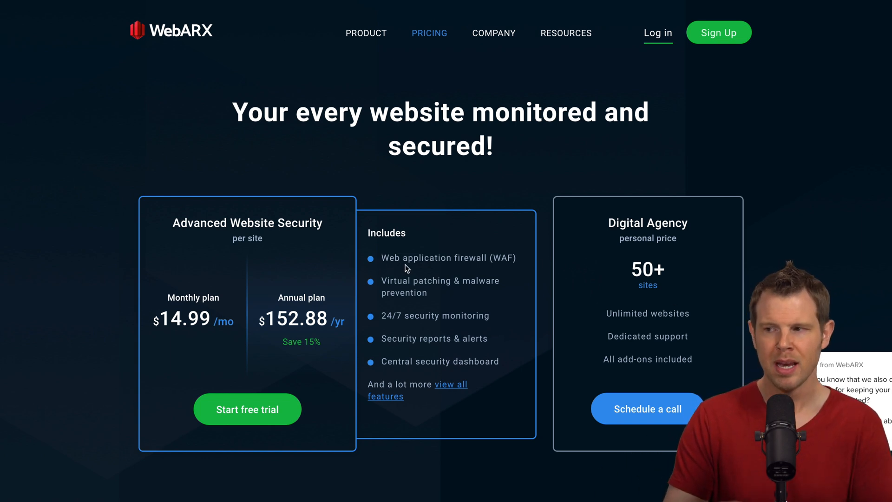
mouse_move(506, 269)
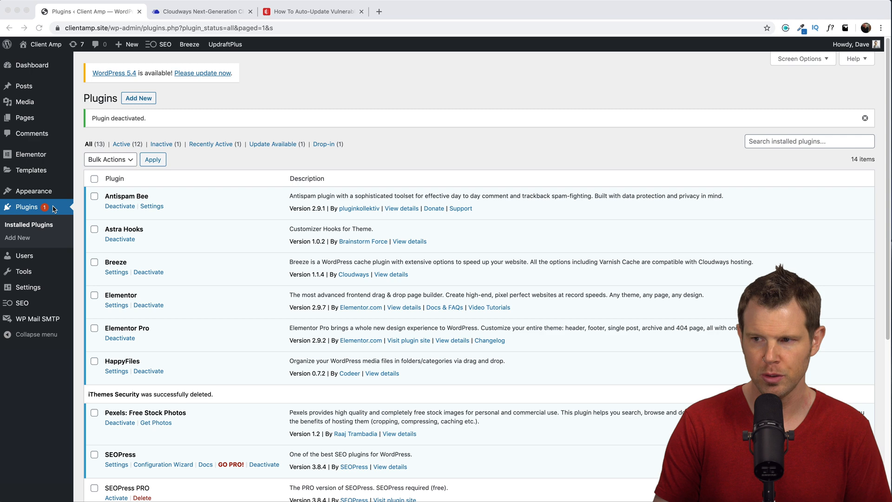
Search Add New plugins for 'Wordfence', then install and activate Wordfence Security
click(17, 238)
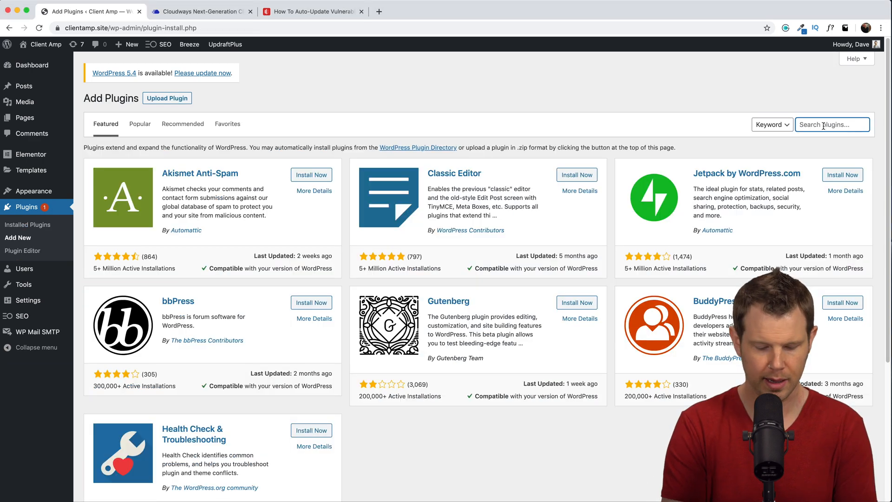
text(Wordfence)
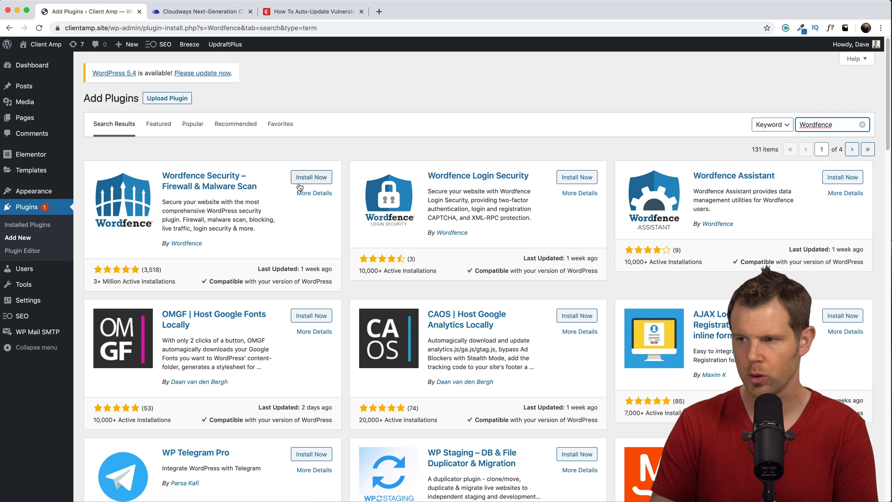
click(311, 177)
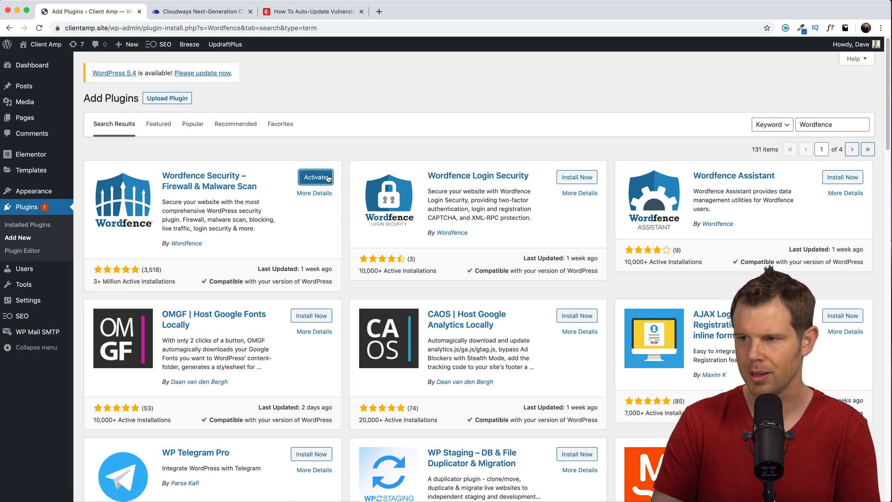
click(316, 177)
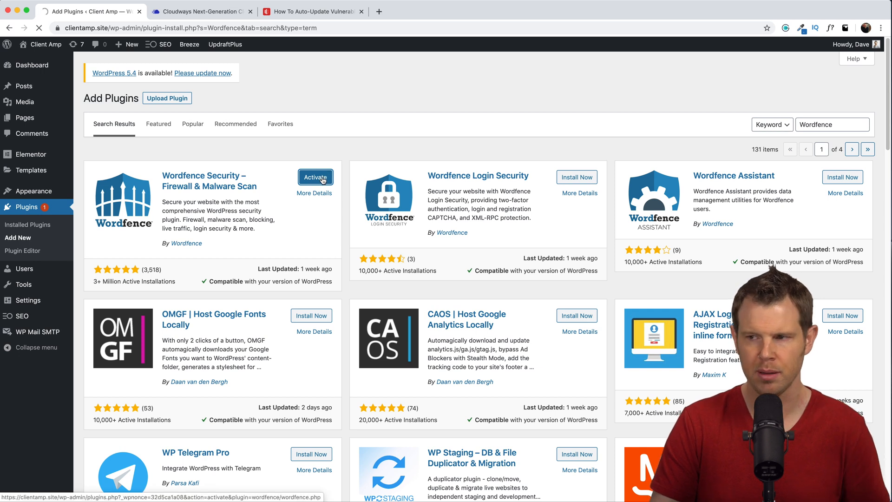
mouse_move(403, 249)
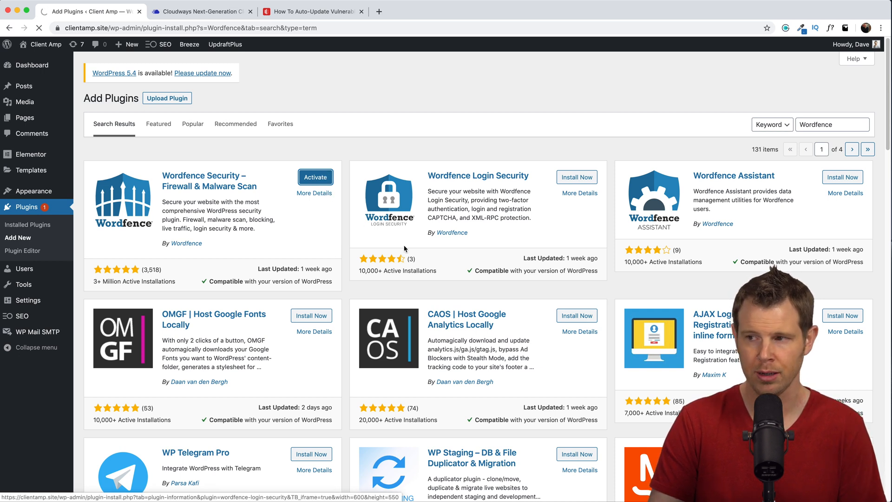
click(314, 177)
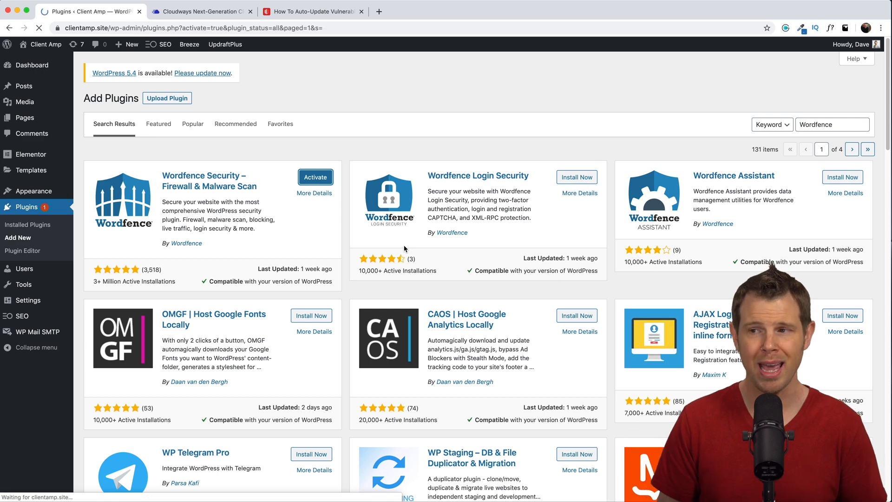
click(314, 177)
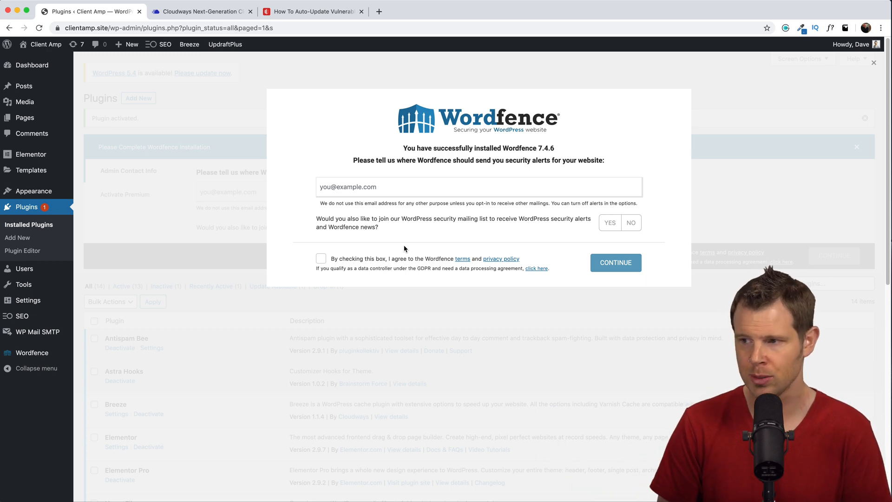
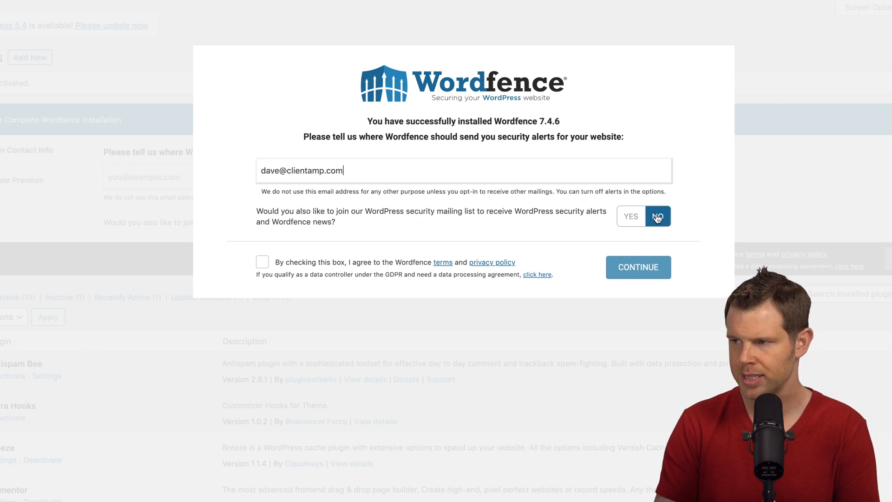
click(261, 262)
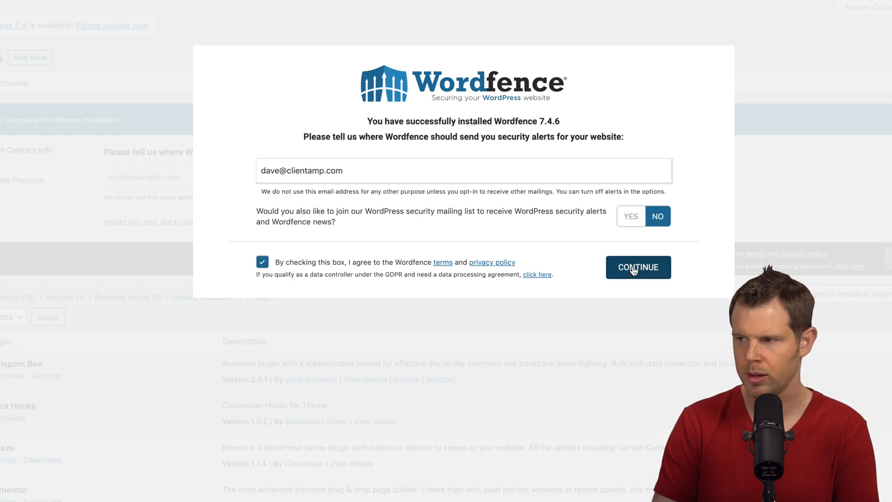
click(637, 266)
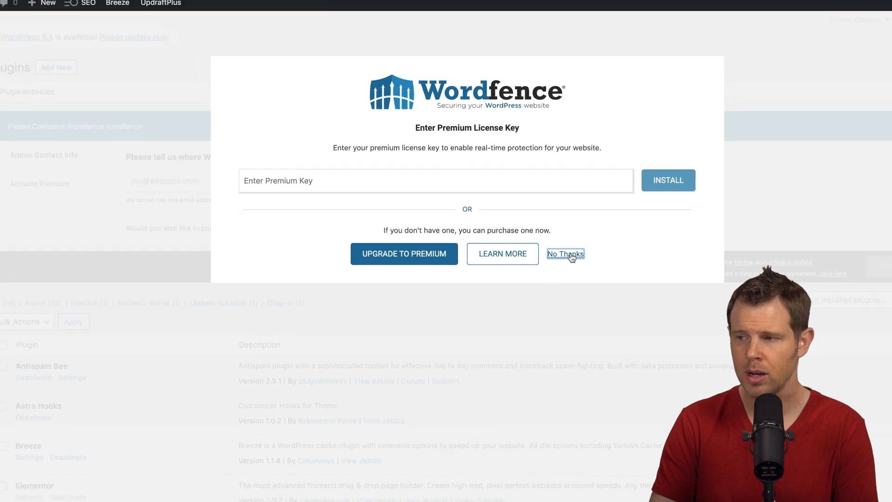
click(564, 254)
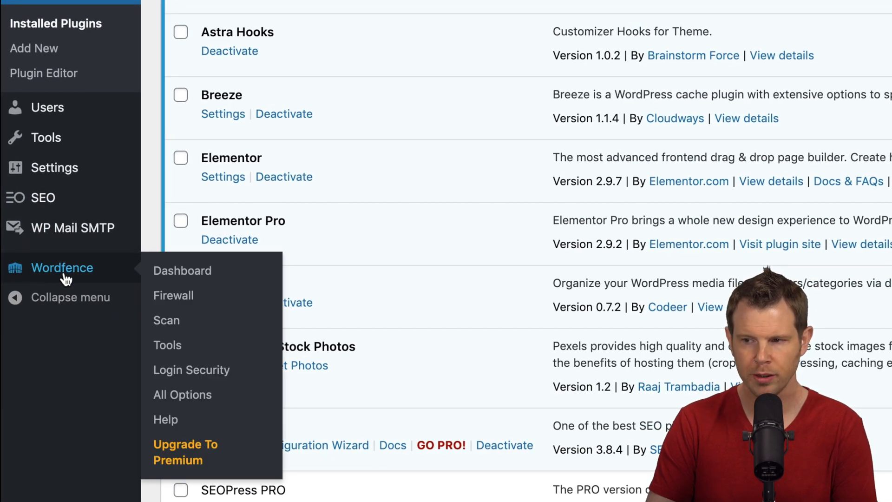
mouse_move(166, 320)
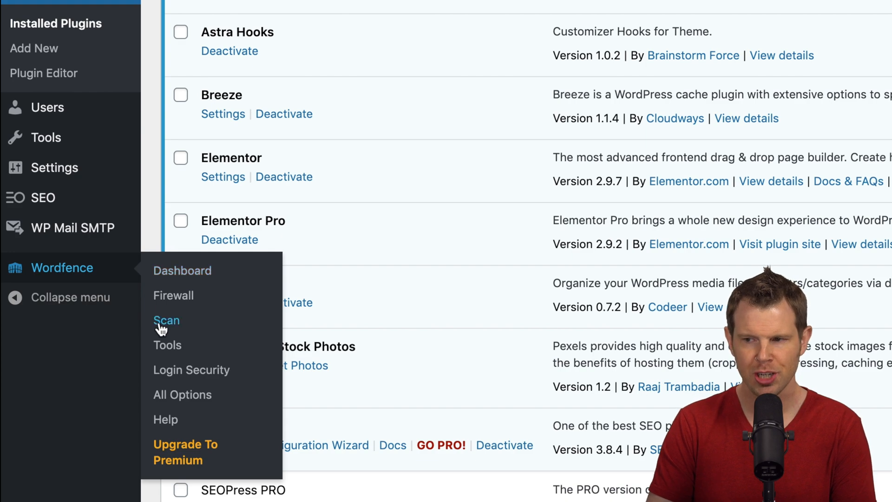
On the Wordfence Scan page, advance past the tour and start a new scan
click(166, 320)
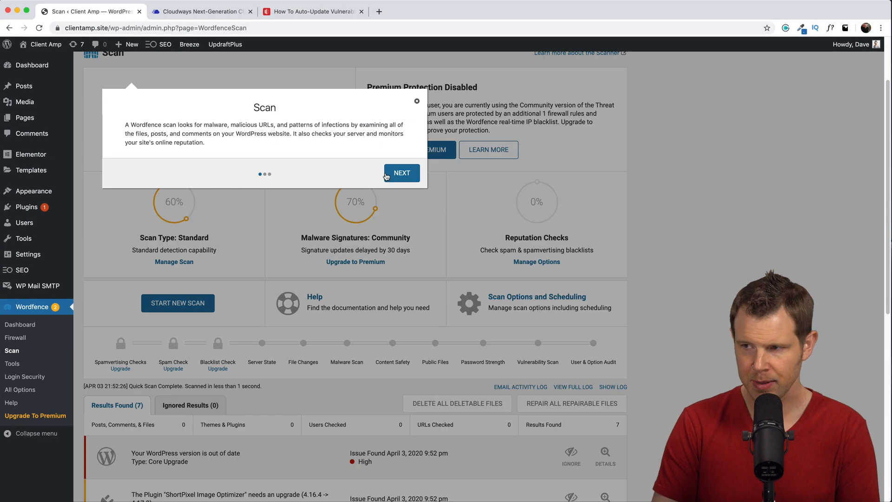
click(401, 173)
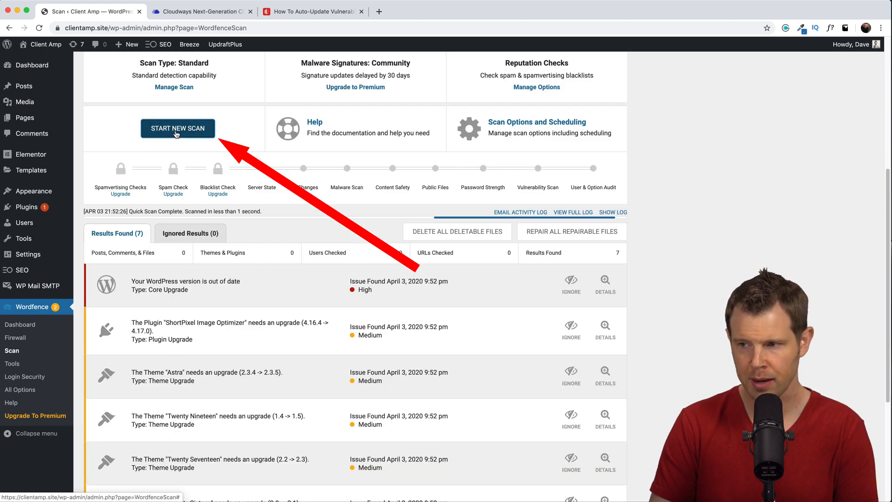
click(177, 128)
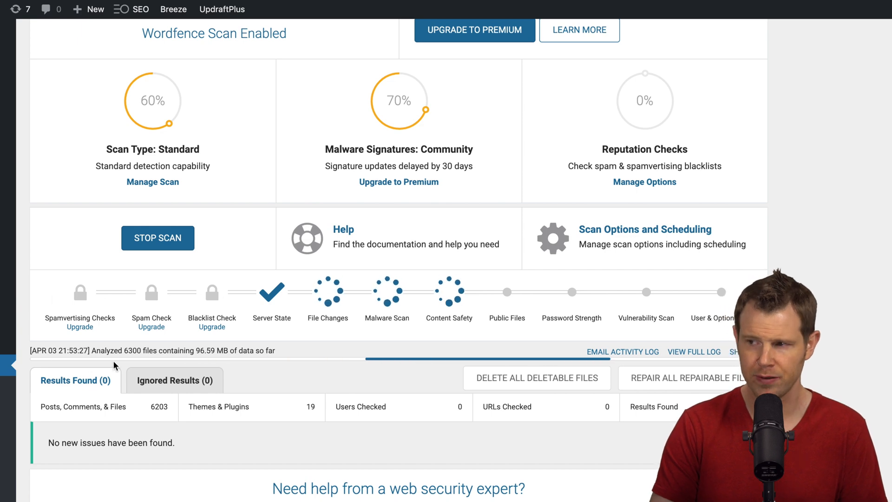
Scroll down to the Wordfence Results Found (8) list once the scan completes
scroll(down, 3)
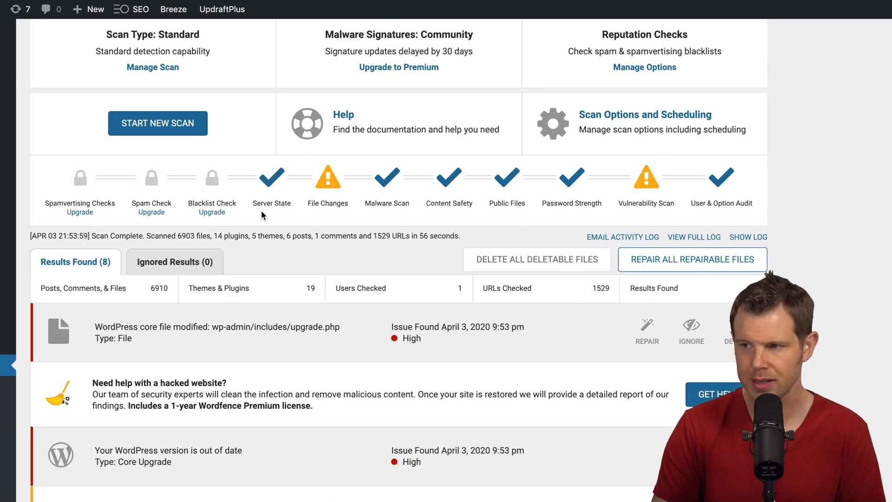
mouse_move(356, 211)
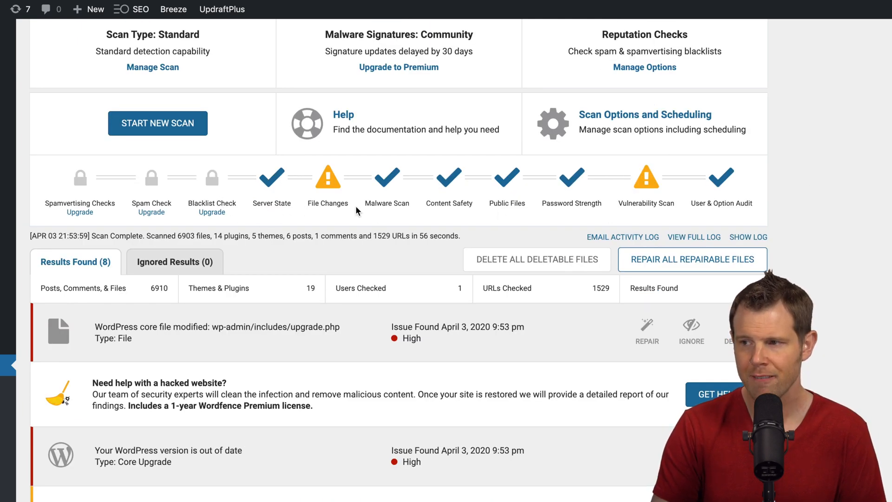
mouse_move(437, 205)
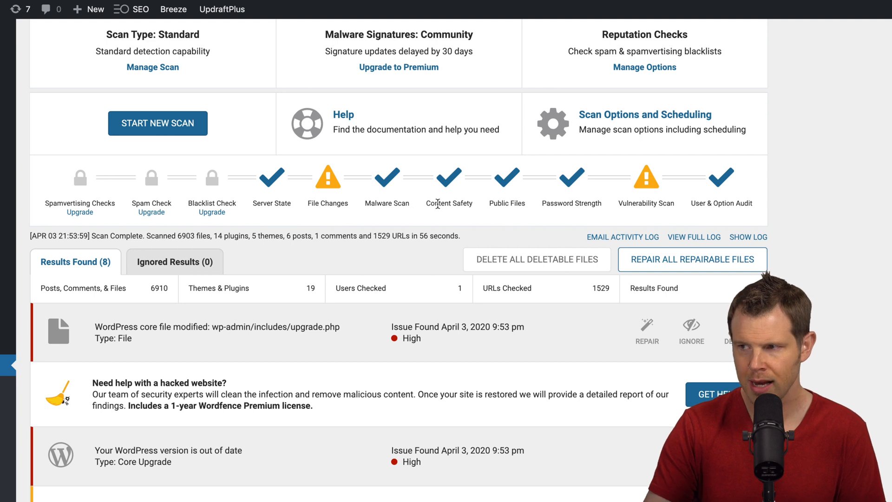
mouse_move(580, 215)
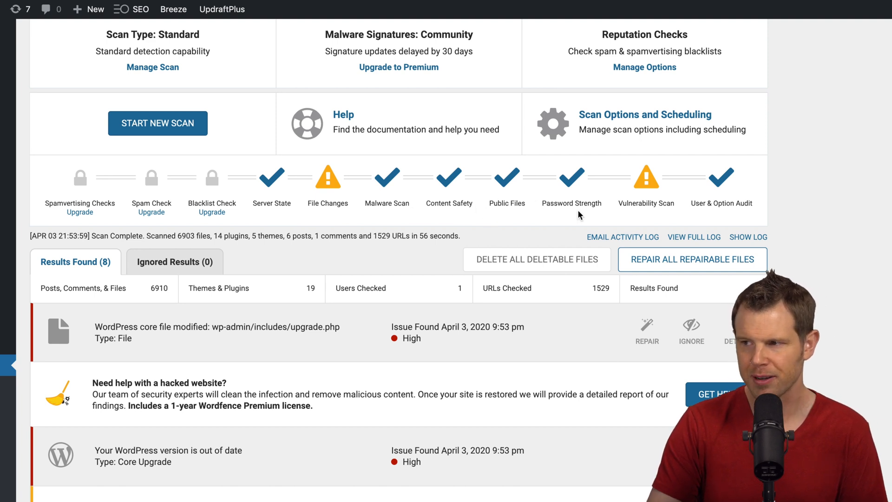
mouse_move(619, 206)
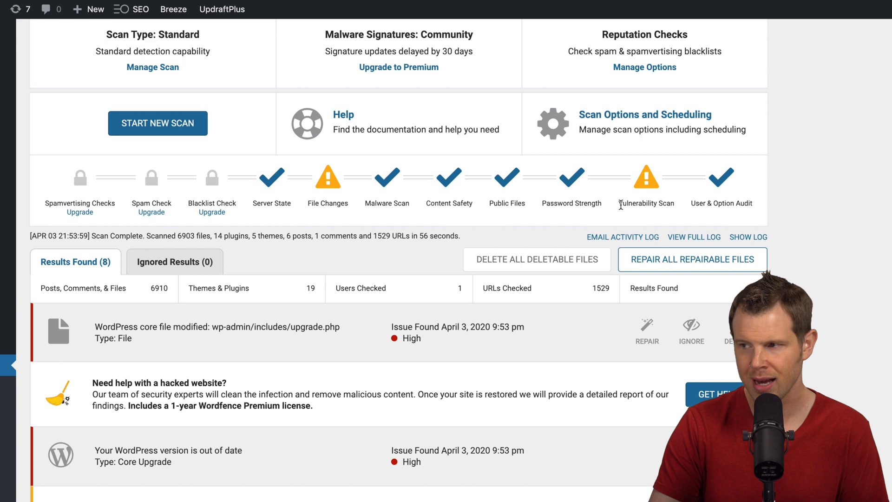
mouse_move(715, 204)
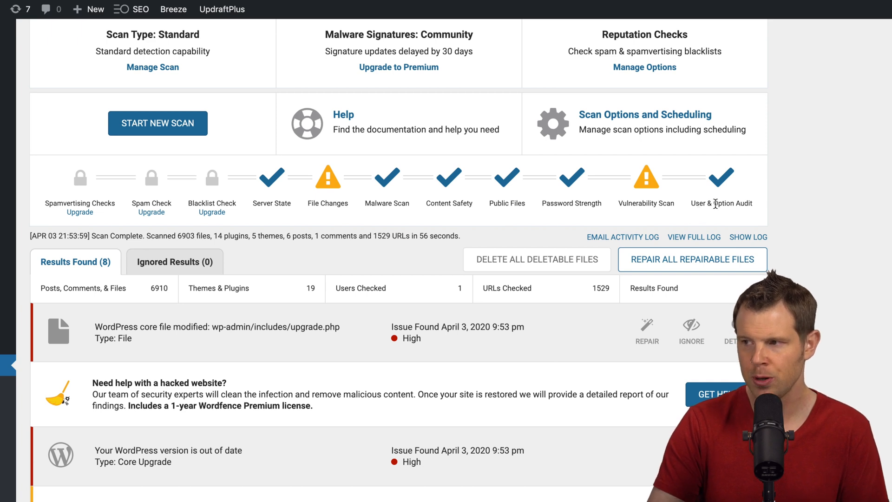
mouse_move(347, 199)
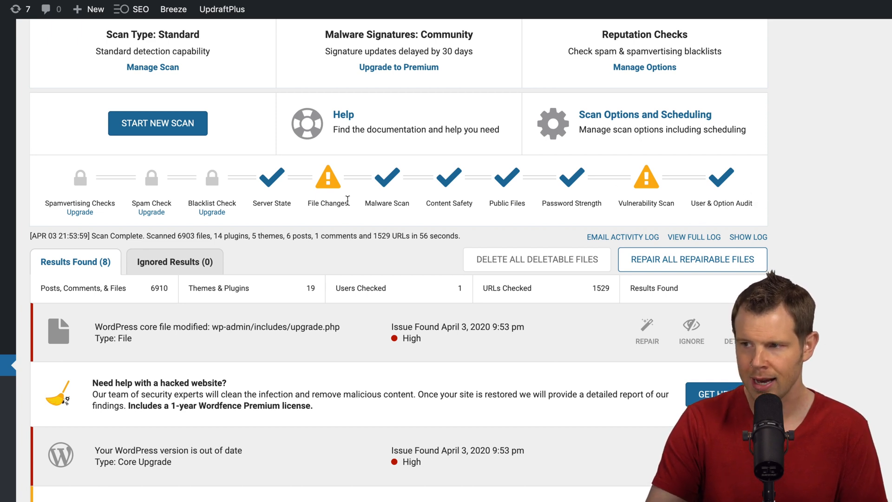
mouse_move(257, 195)
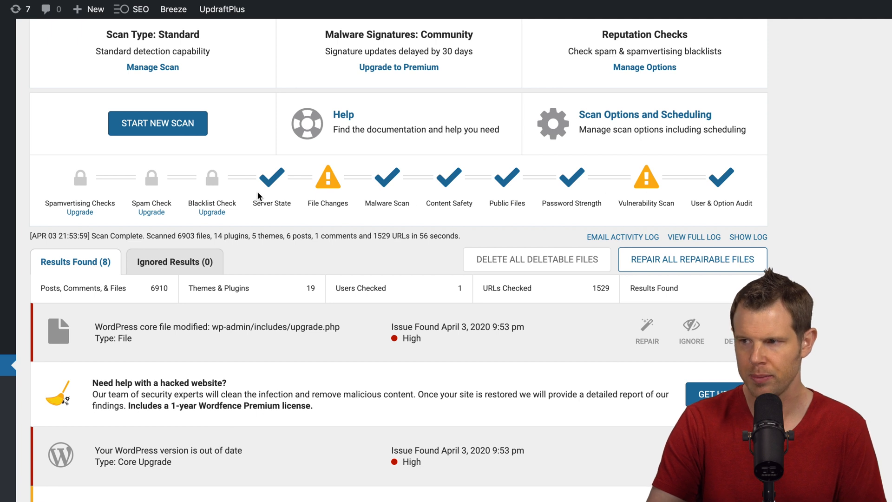
mouse_move(608, 179)
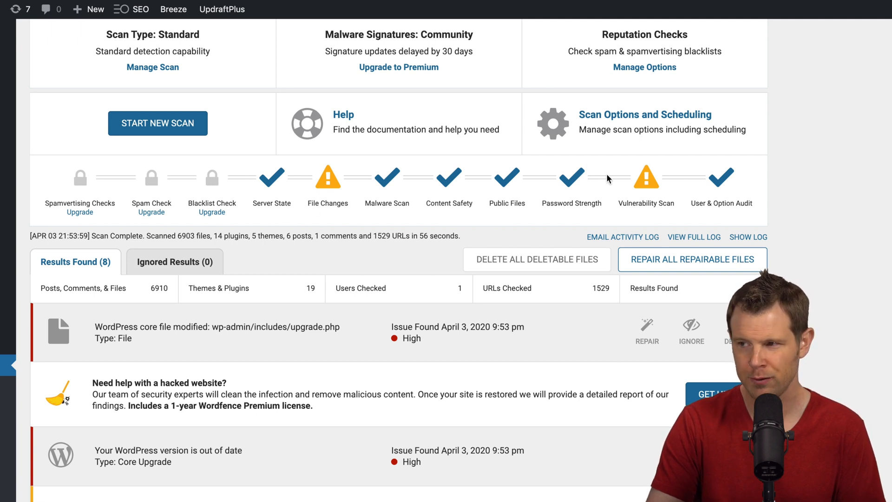
mouse_move(329, 309)
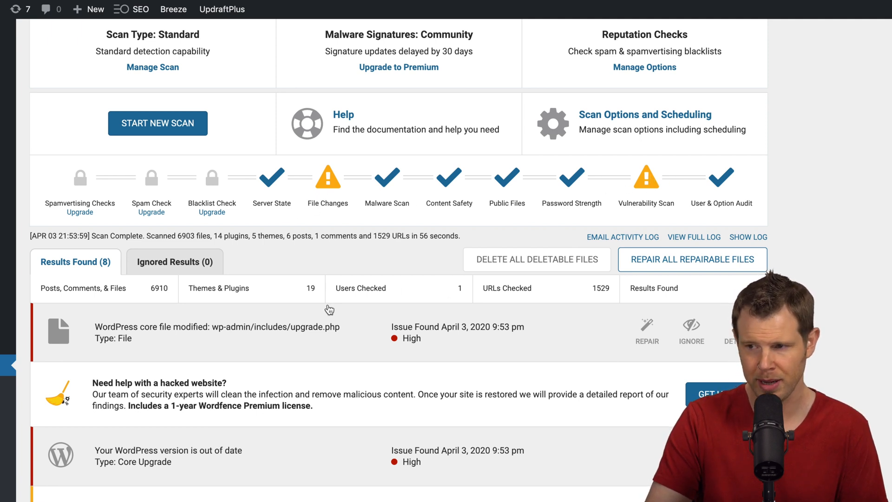
scroll(down, 3)
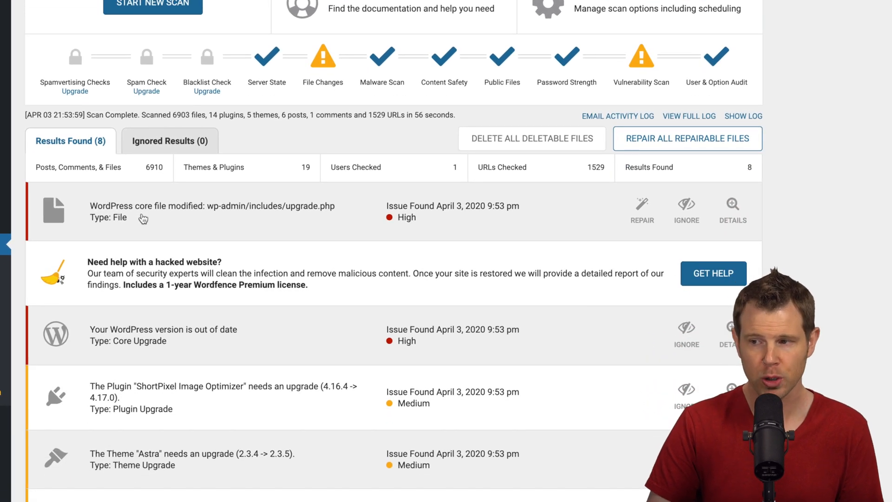
mouse_move(289, 216)
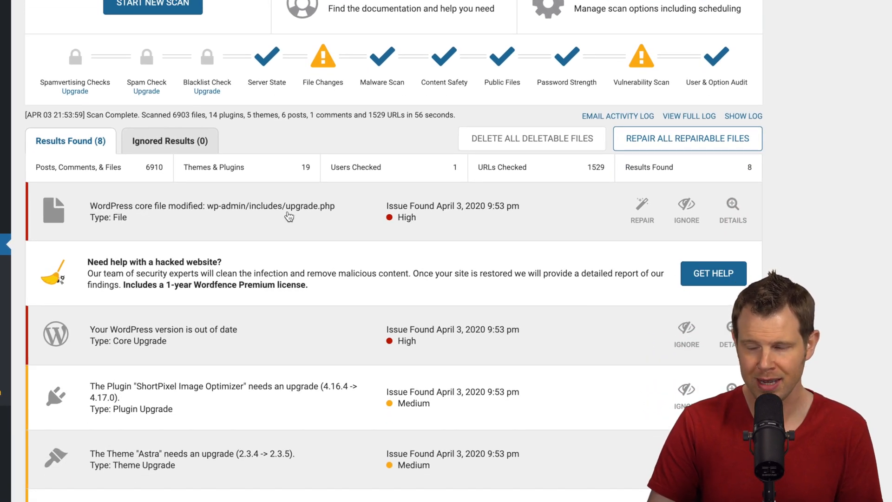
mouse_move(429, 206)
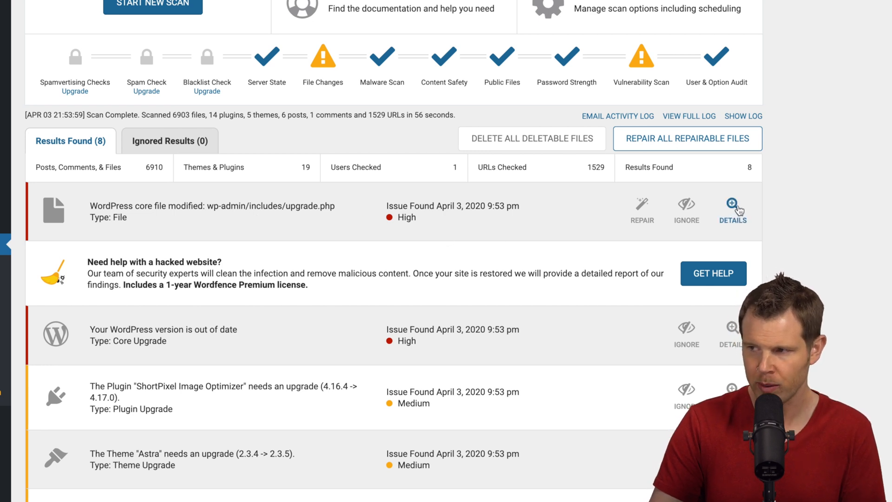
Expand the details of the 'WordPress core file modified' result for upgrade.php
click(732, 211)
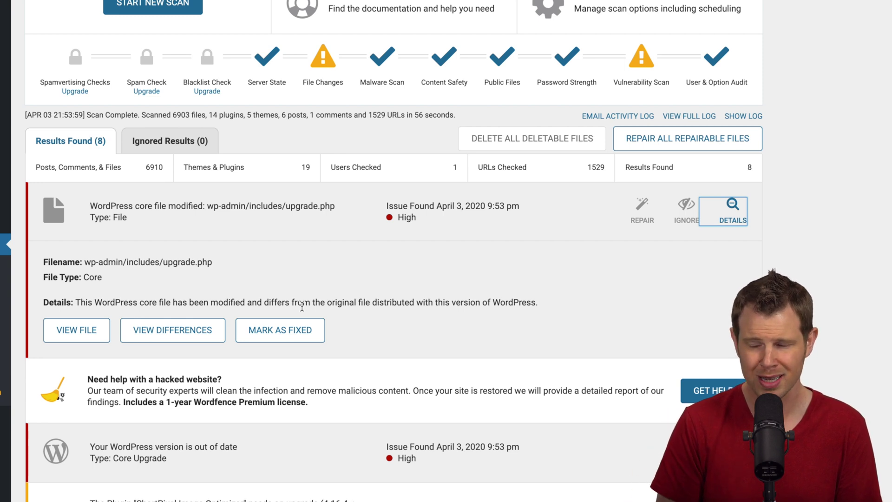
mouse_move(161, 352)
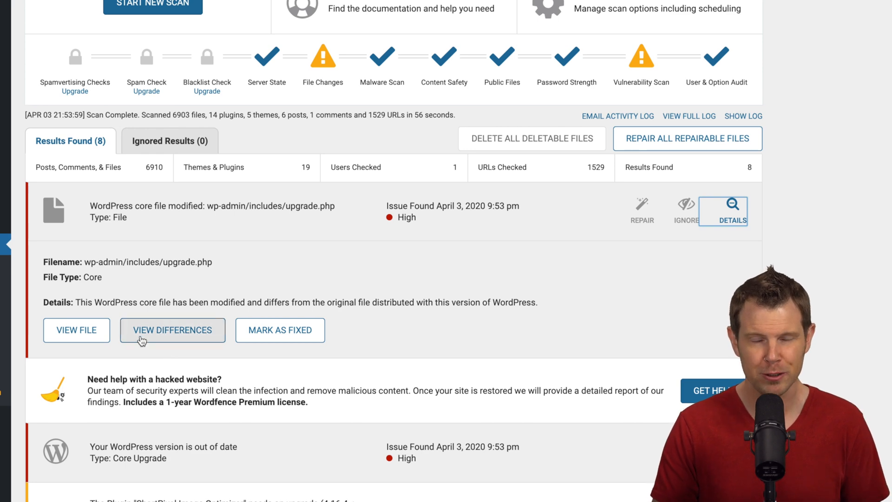
View differences for upgrade.php, showing line 614's wp_mail call commented out
click(172, 330)
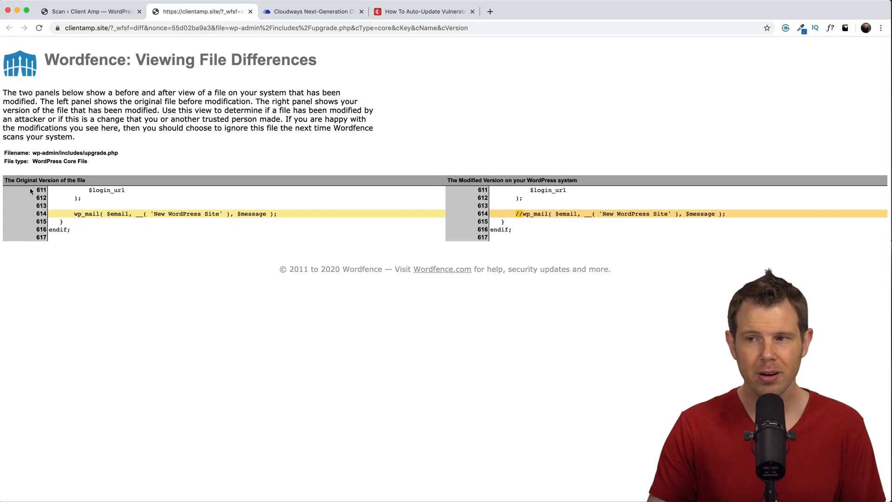
mouse_move(465, 166)
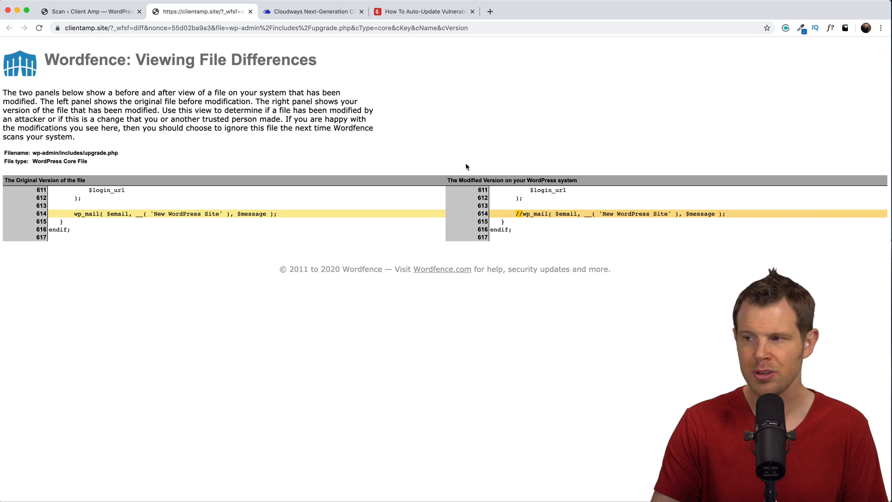
mouse_move(448, 177)
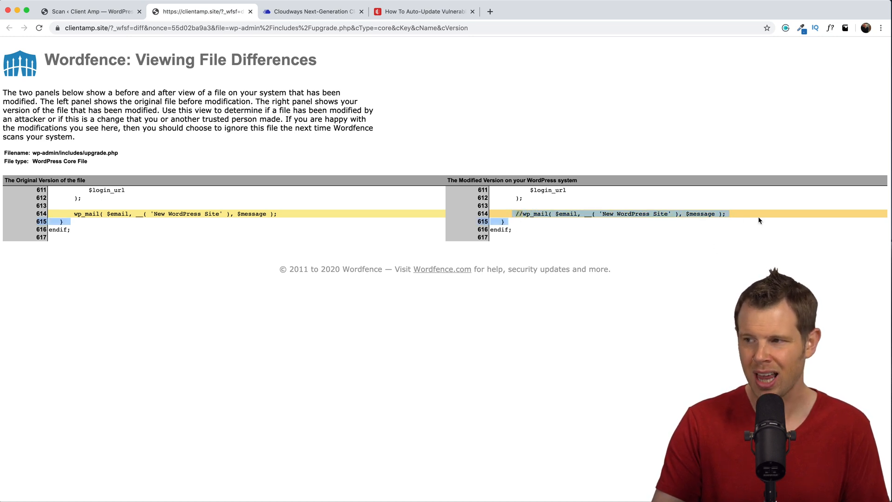
mouse_move(756, 213)
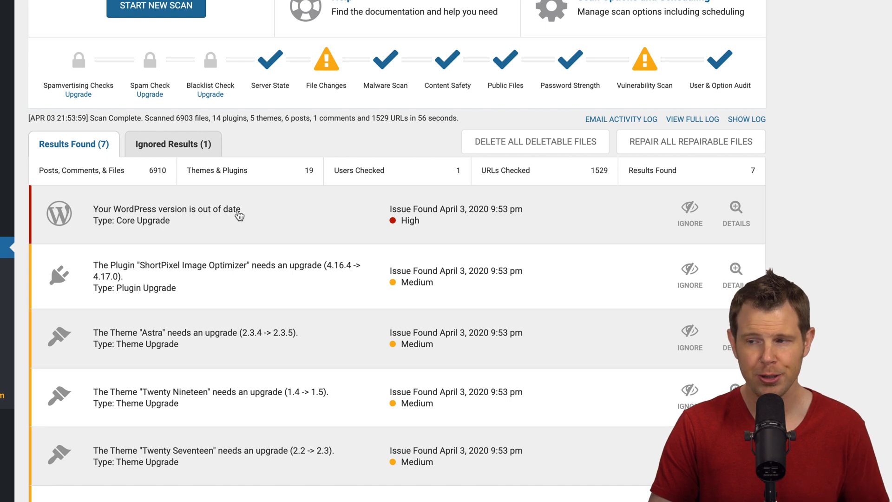
mouse_move(415, 238)
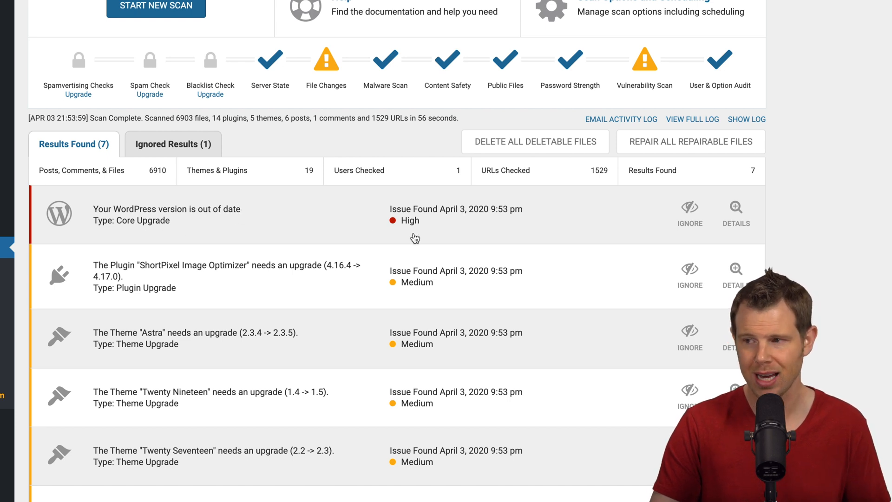
mouse_move(95, 36)
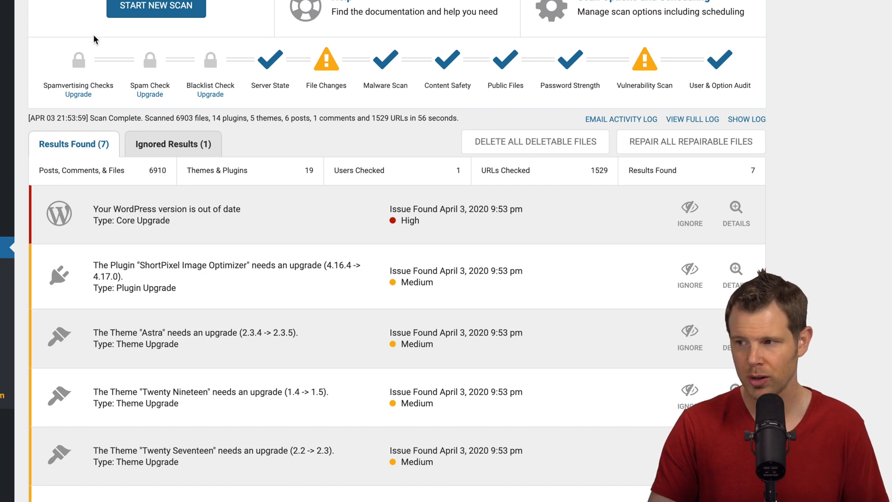
mouse_move(134, 334)
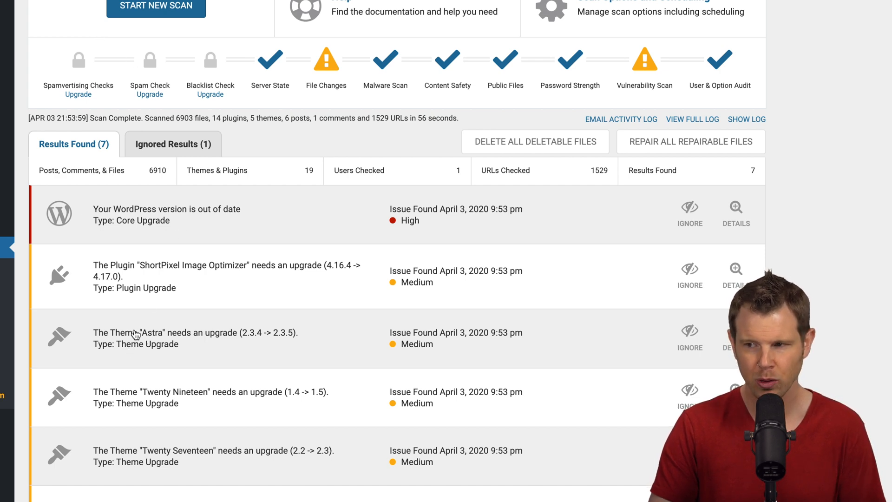
Scroll through the seven remaining outdated-software results to the security expert help section
scroll(down, 3)
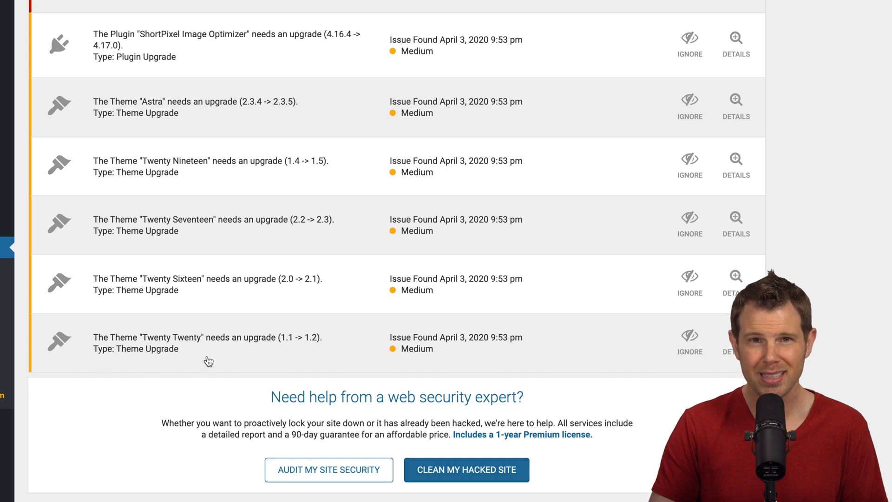
mouse_move(241, 258)
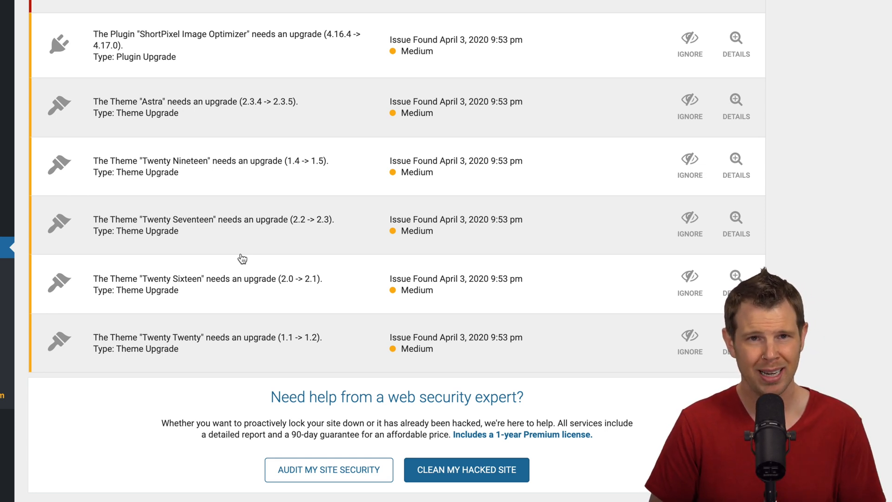
scroll(down, 3)
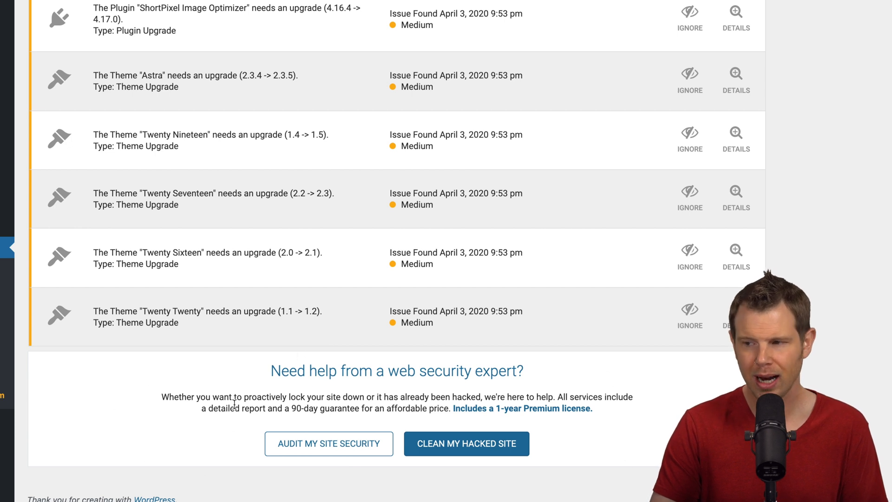
mouse_move(466, 443)
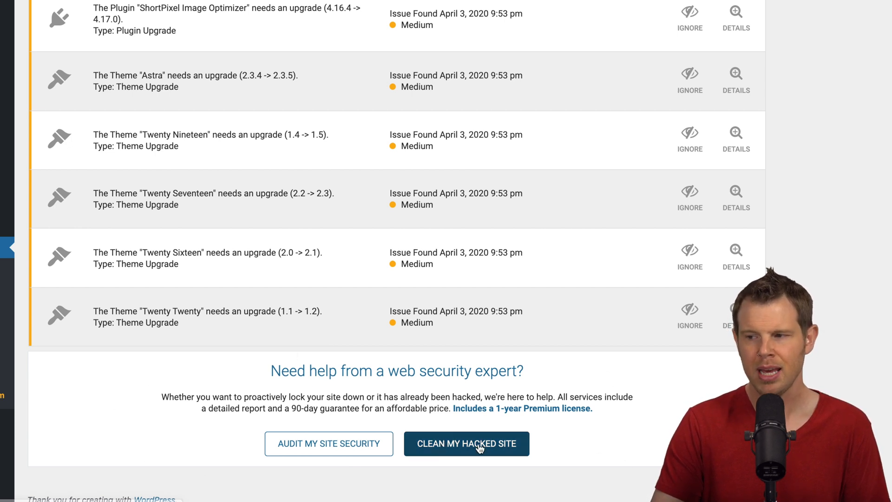
Open the Clean My Hacked Site page showing the $179 cleaning service
click(466, 443)
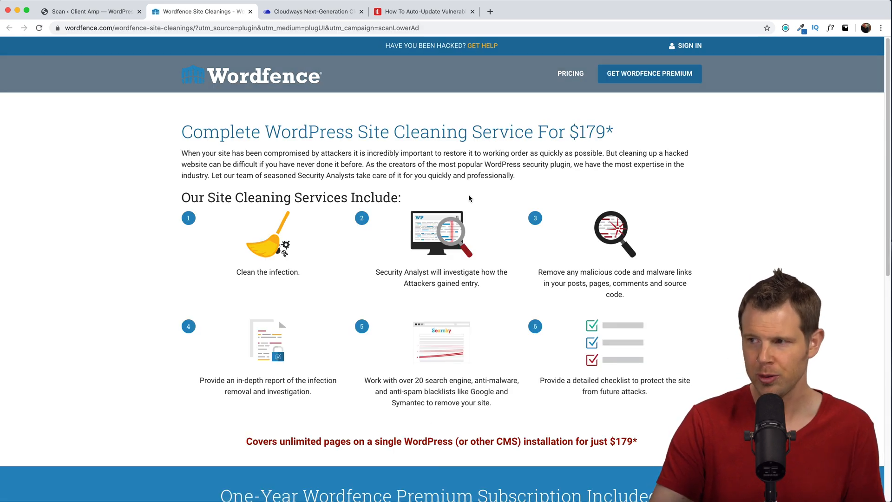
mouse_move(564, 152)
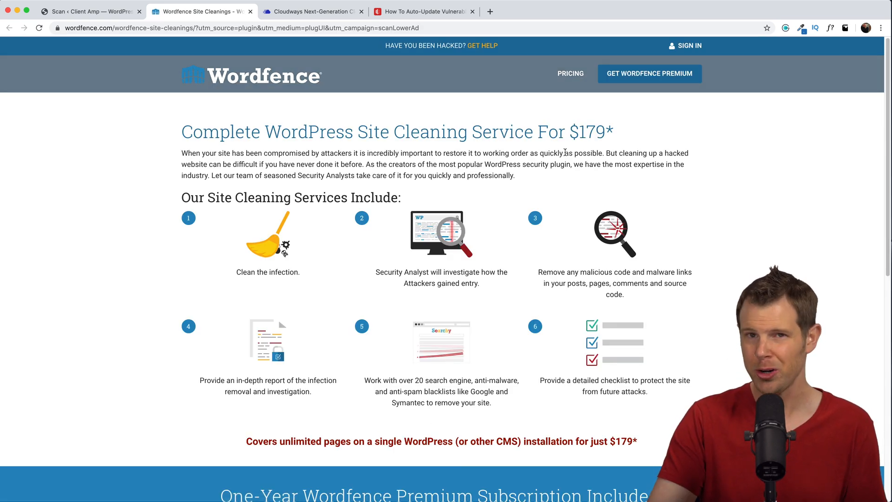